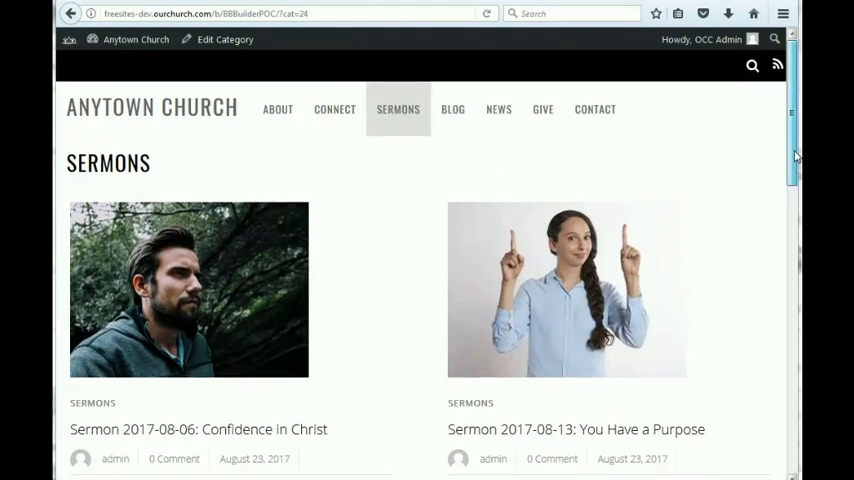
# Bring up the Posts list under More > Blog and scroll through the sermon posts
pyautogui.scroll(-3)
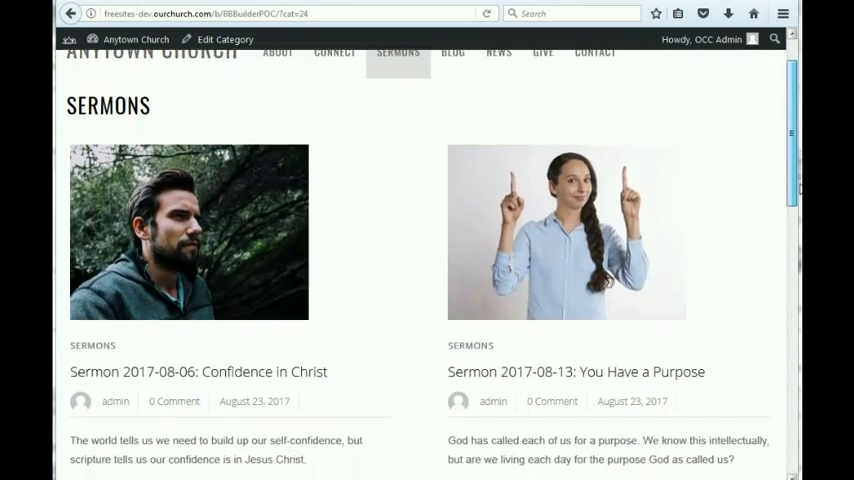
pyautogui.scroll(-3)
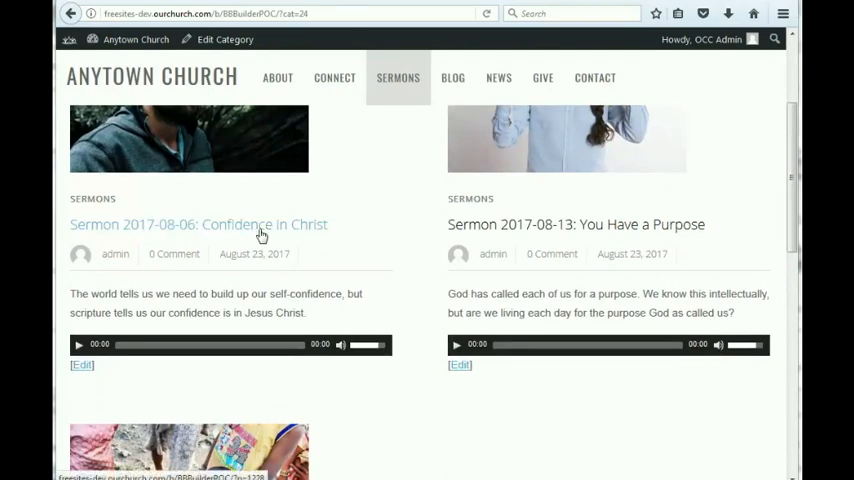
pyautogui.moveTo(315, 320)
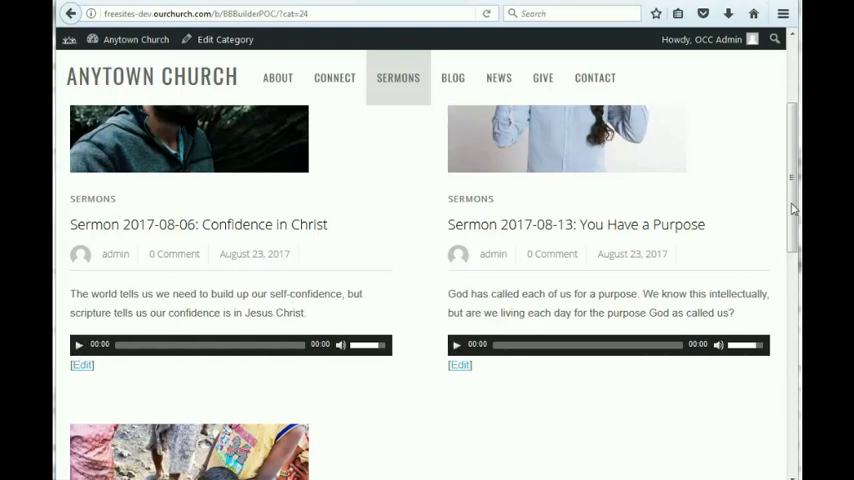
pyautogui.scroll(3)
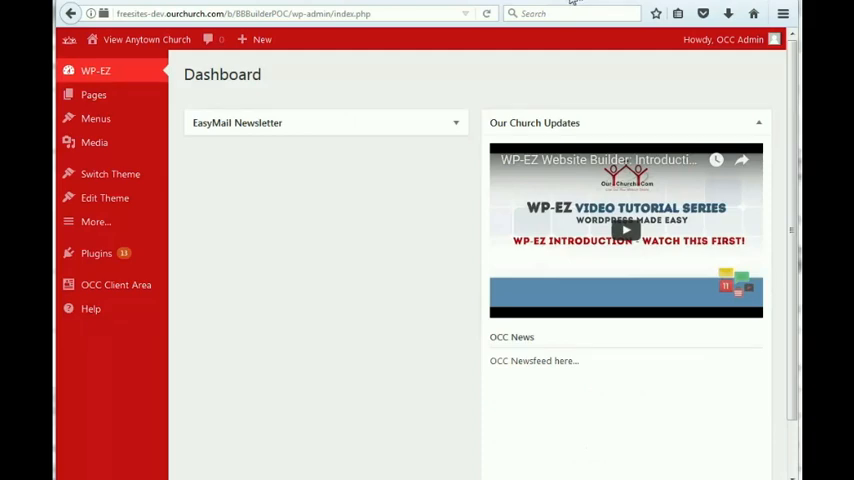
pyautogui.moveTo(351, 235)
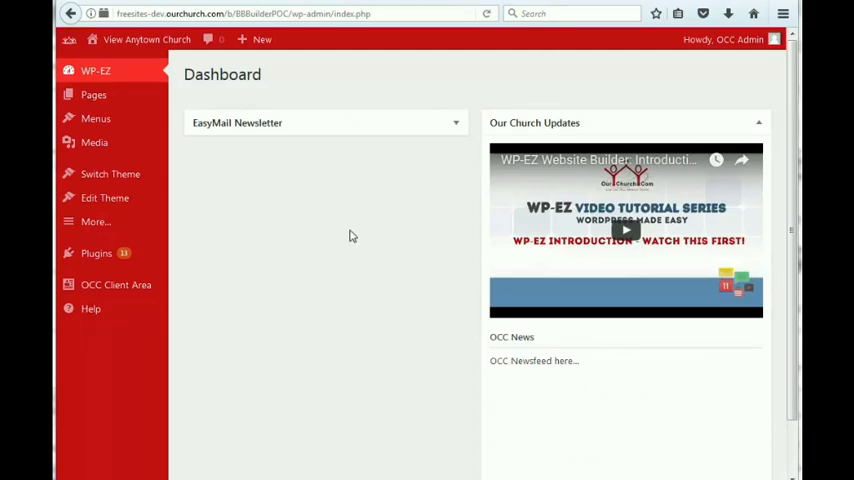
pyautogui.moveTo(320, 221)
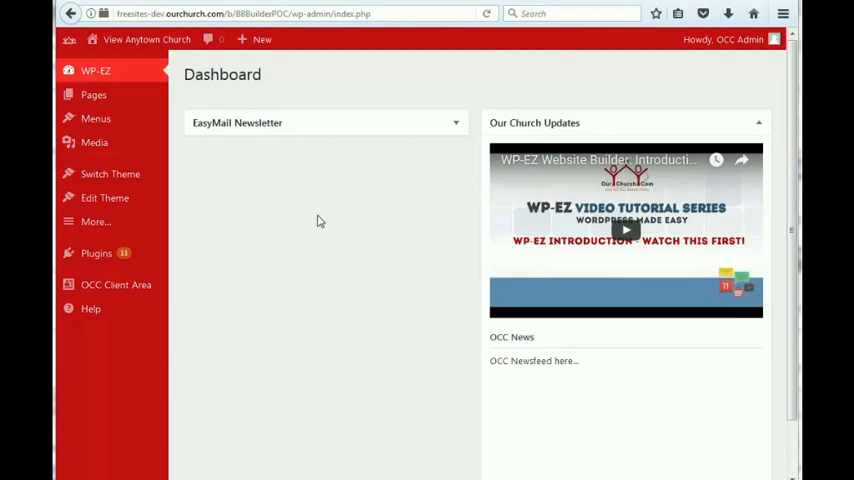
pyautogui.click(95, 221)
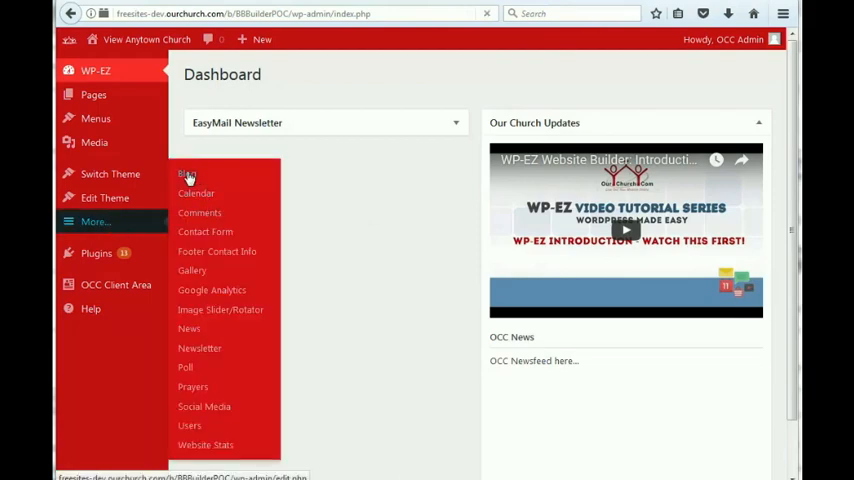
pyautogui.click(187, 174)
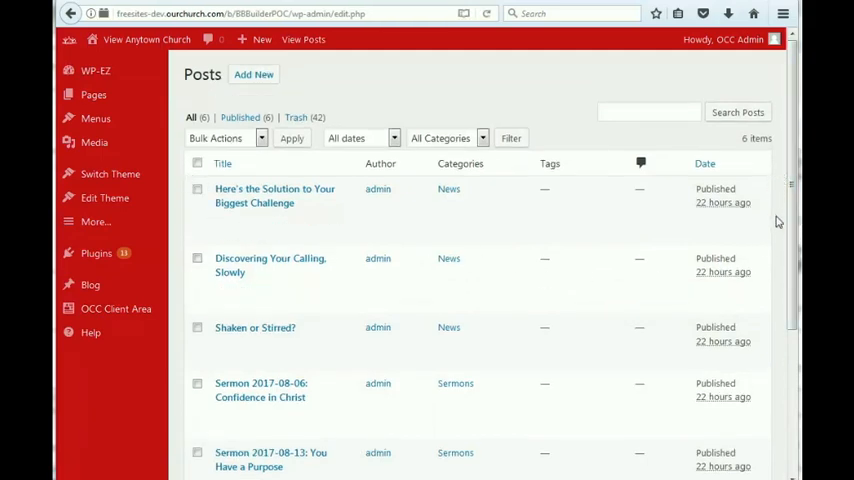
pyautogui.scroll(-3)
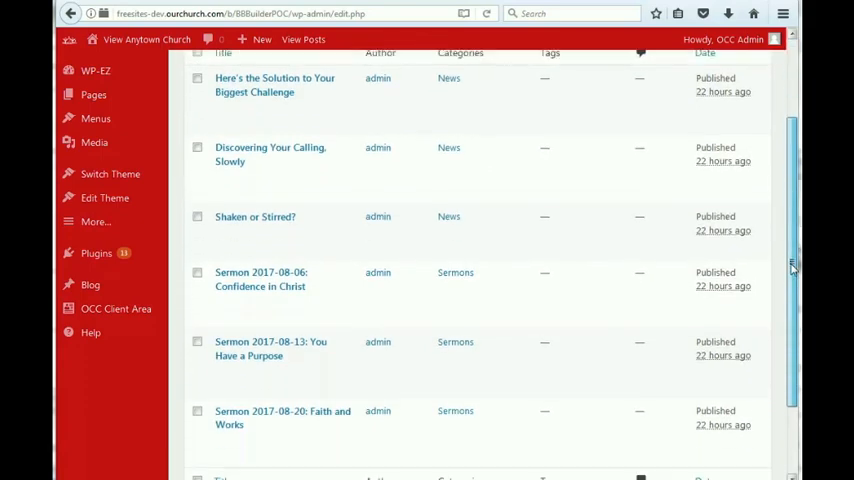
pyautogui.scroll(-3)
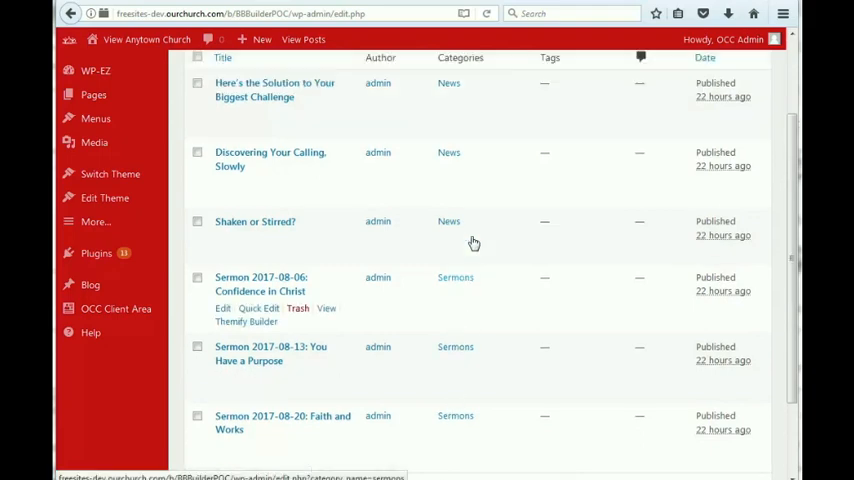
pyautogui.scroll(-3)
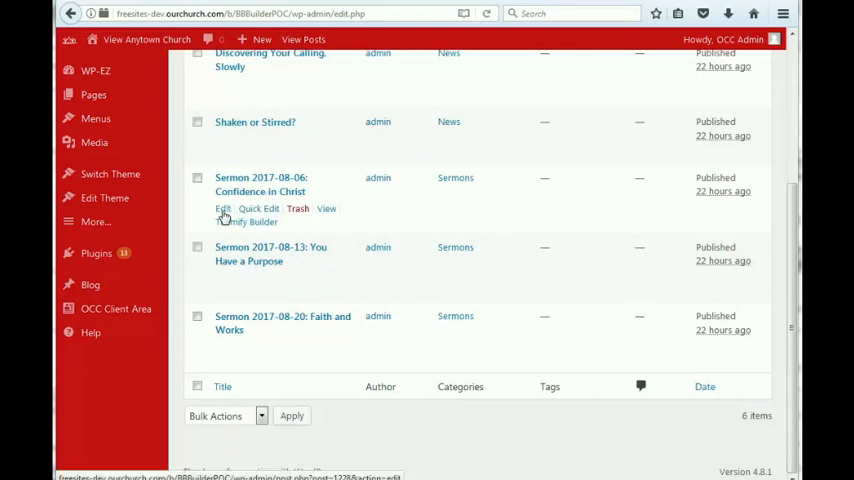
# Switch 'Sermon 2017-08-06: Confidence in Christ' from published to Draft and update it
pyautogui.click(223, 208)
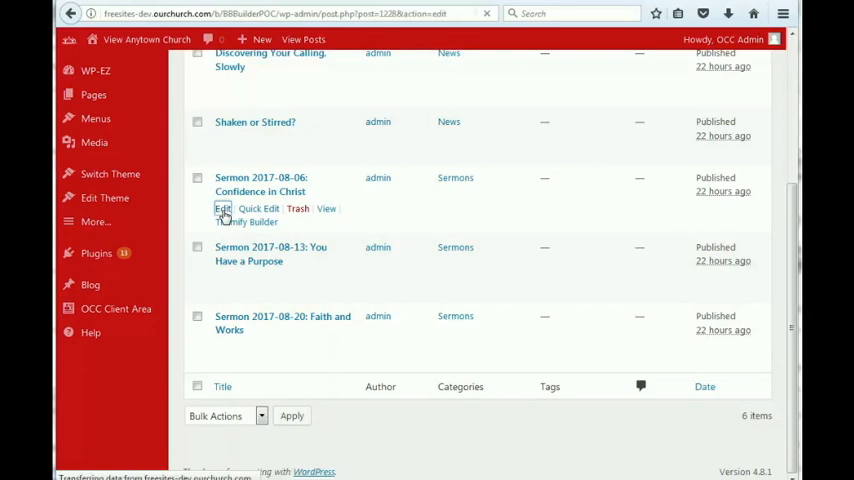
pyautogui.click(222, 208)
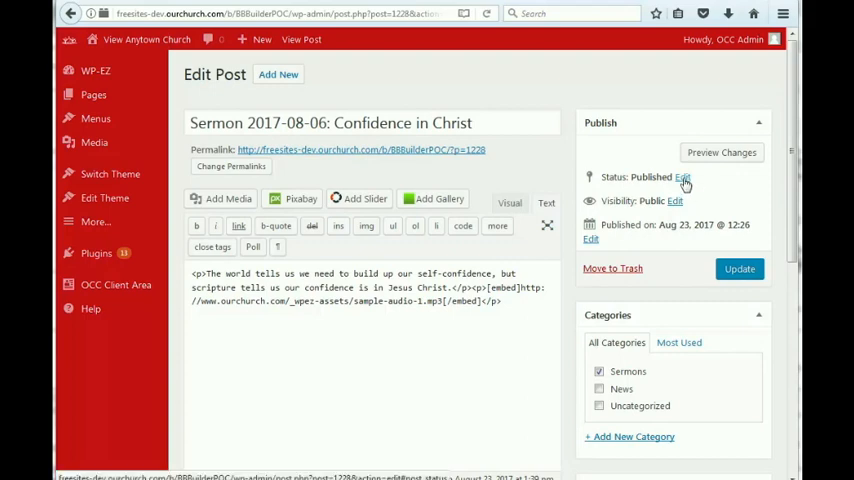
pyautogui.click(682, 177)
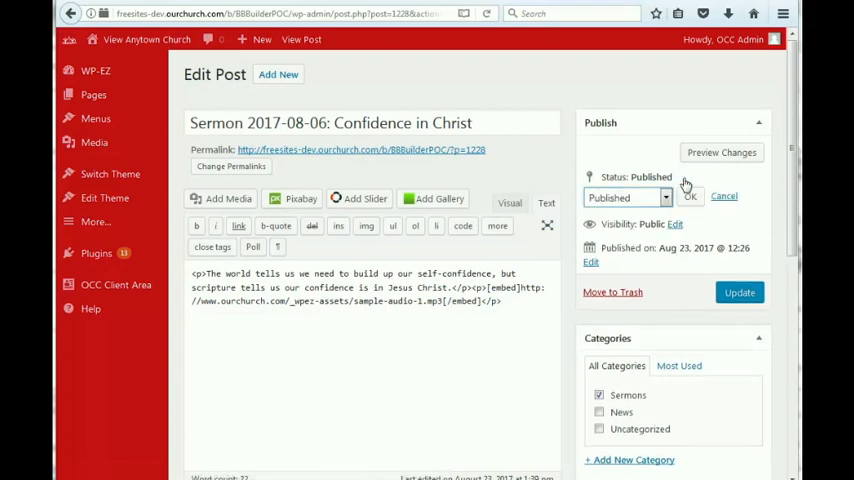
pyautogui.click(625, 197)
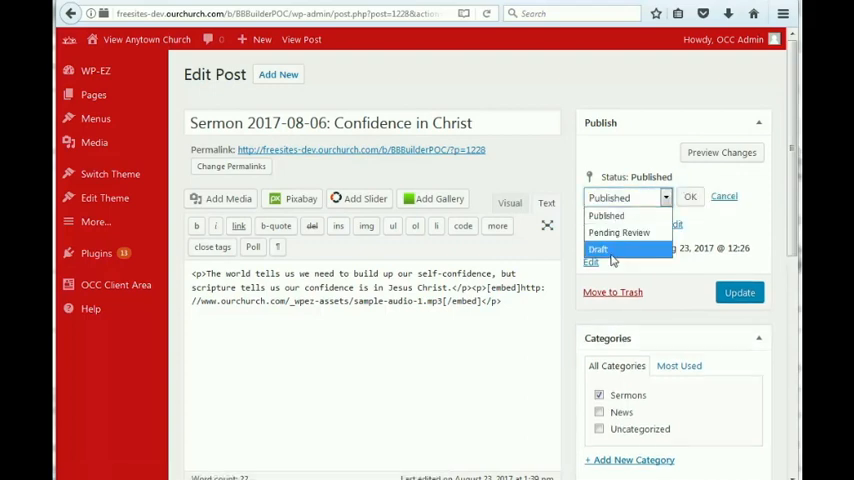
pyautogui.click(598, 248)
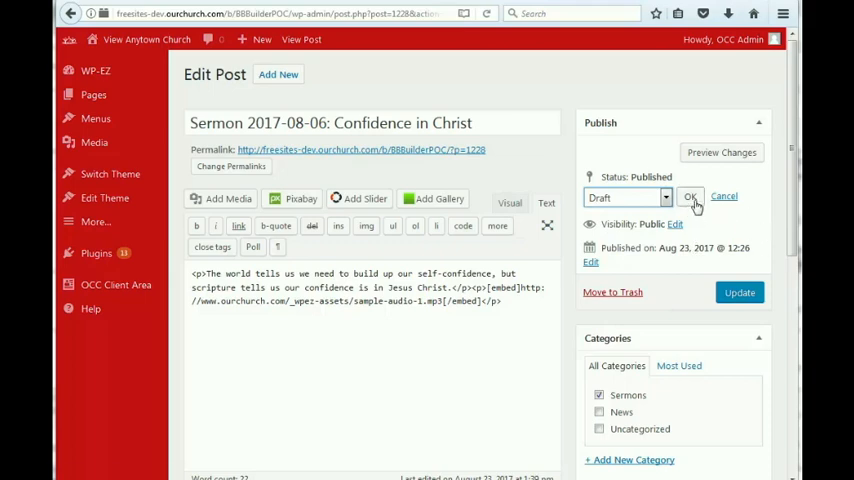
pyautogui.click(690, 196)
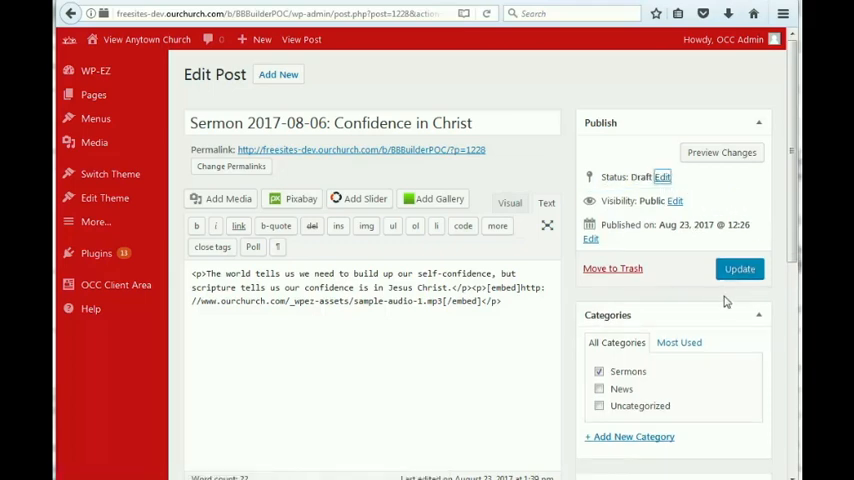
pyautogui.click(739, 269)
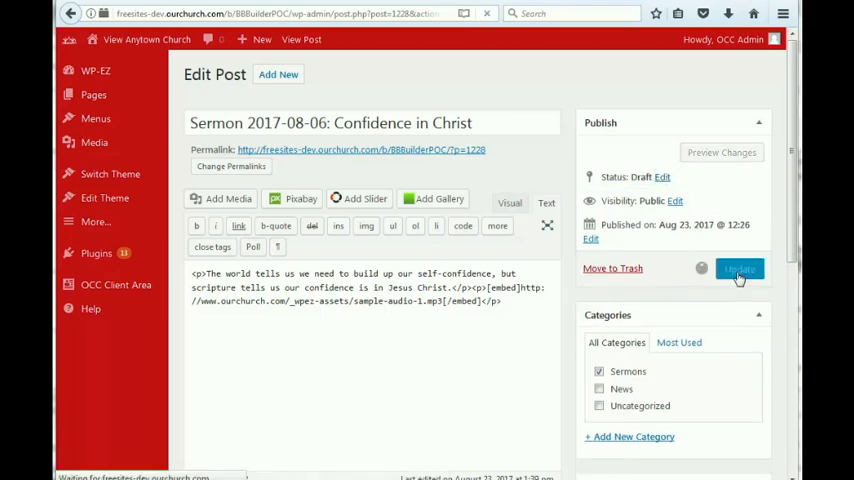
pyautogui.click(739, 269)
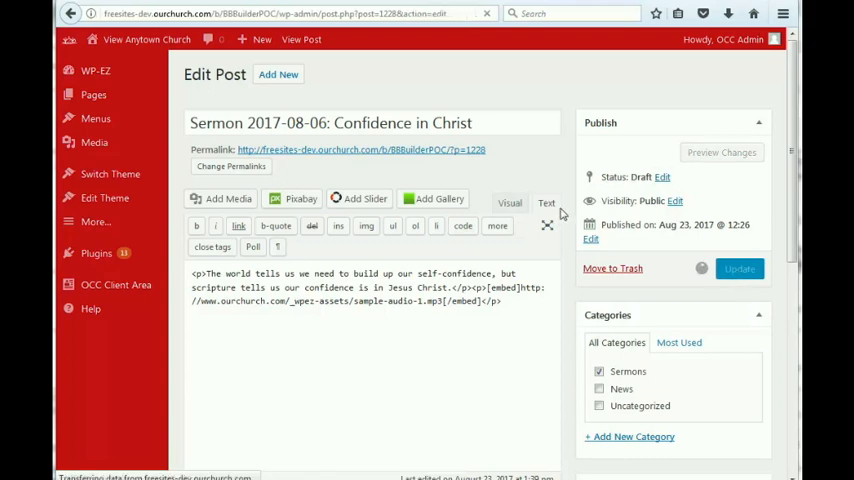
pyautogui.click(739, 268)
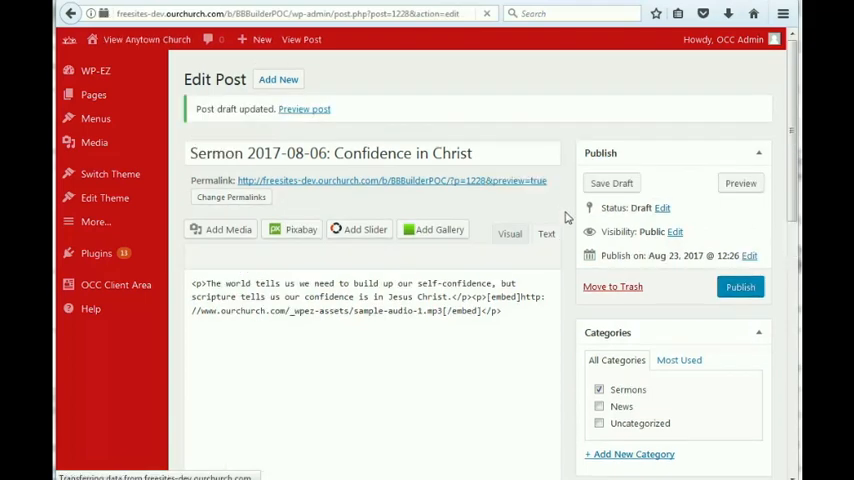
pyautogui.click(546, 234)
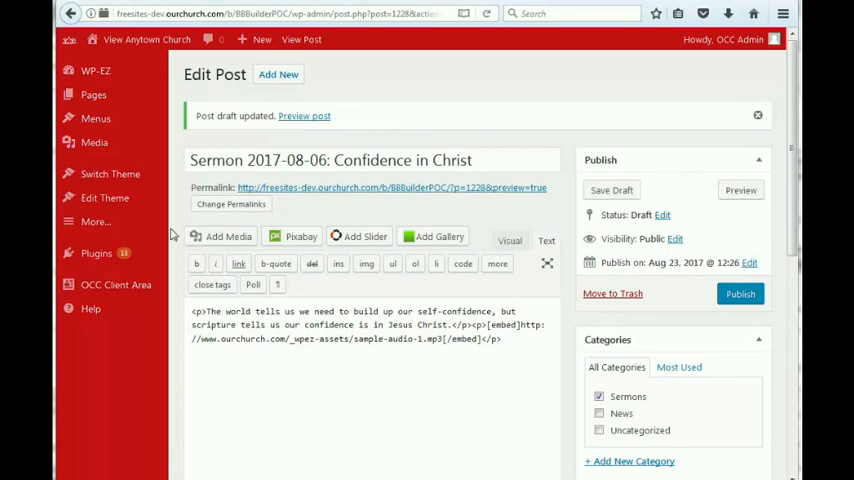
pyautogui.click(95, 221)
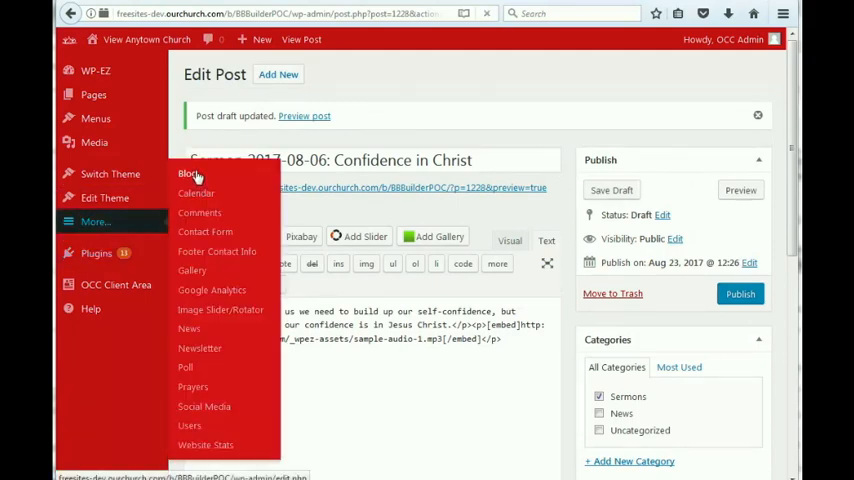
# Go back to the Posts list and scroll down to the remaining sermon posts
pyautogui.click(189, 173)
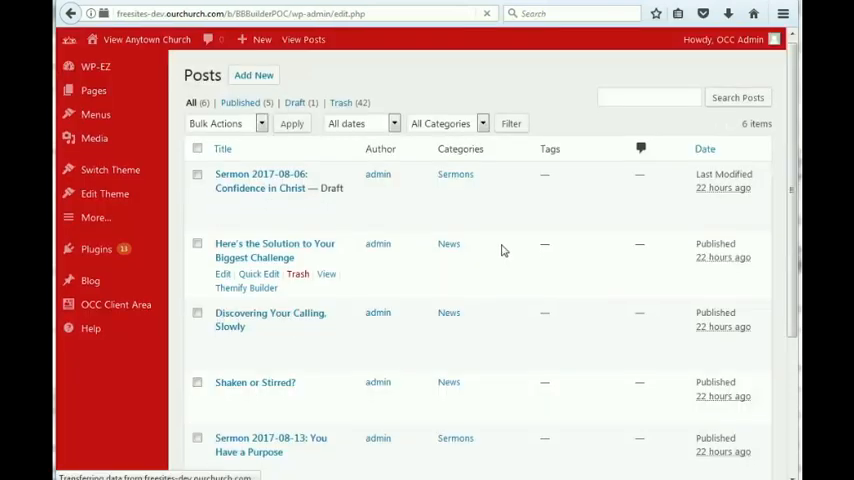
pyautogui.scroll(-3)
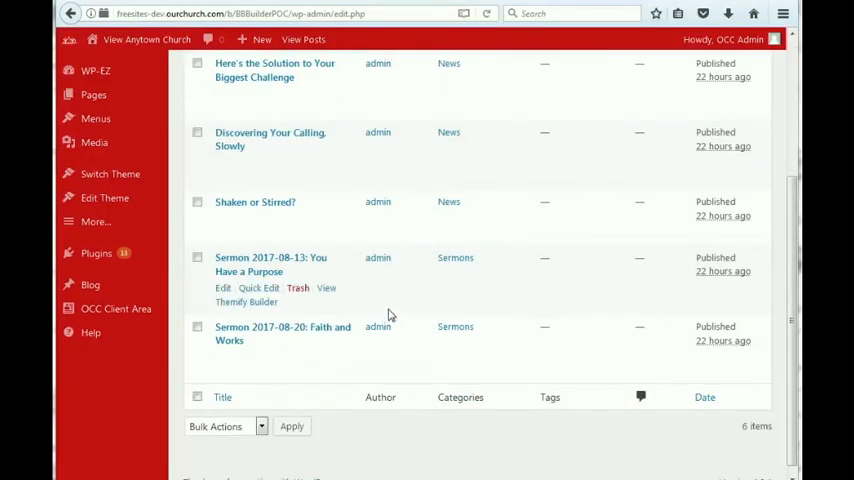
pyautogui.moveTo(540, 210)
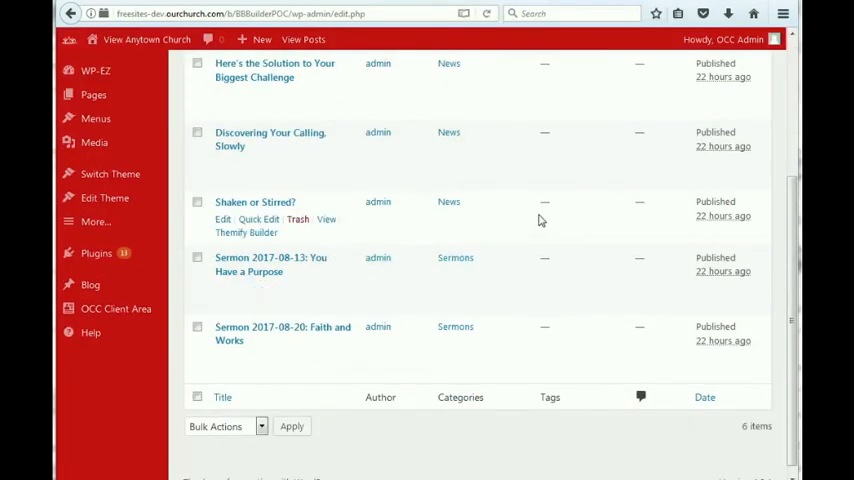
pyautogui.moveTo(403, 193)
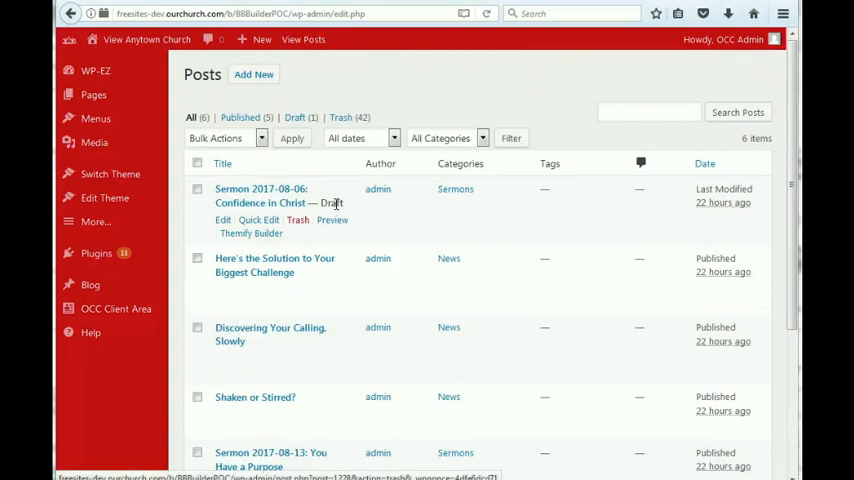
pyautogui.scroll(-3)
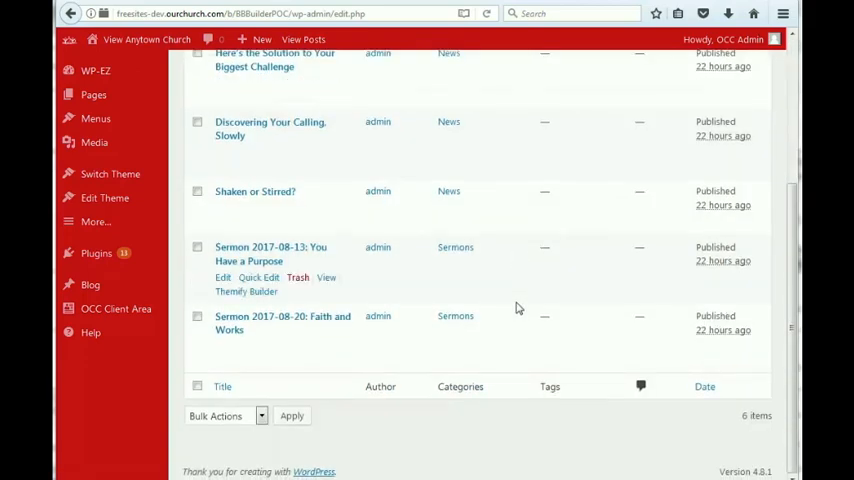
pyautogui.moveTo(351, 268)
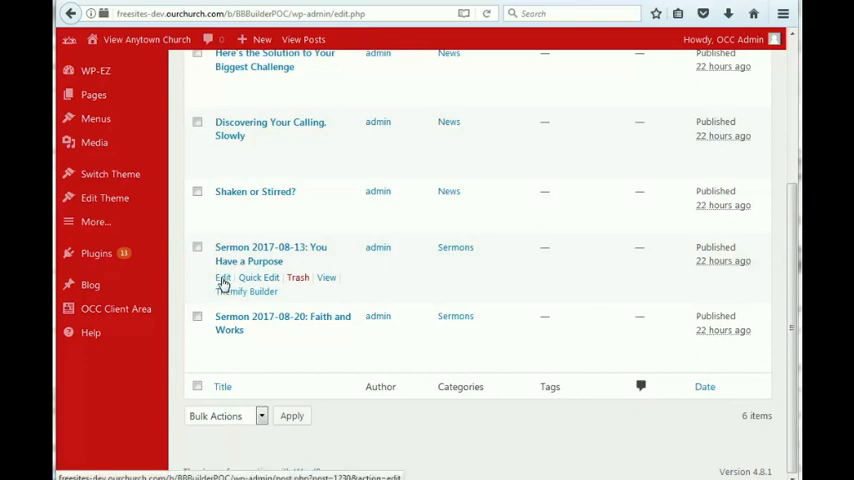
# Set 'Sermon 2017-08-13: You Have a Purpose' to Draft status and update it
pyautogui.click(222, 278)
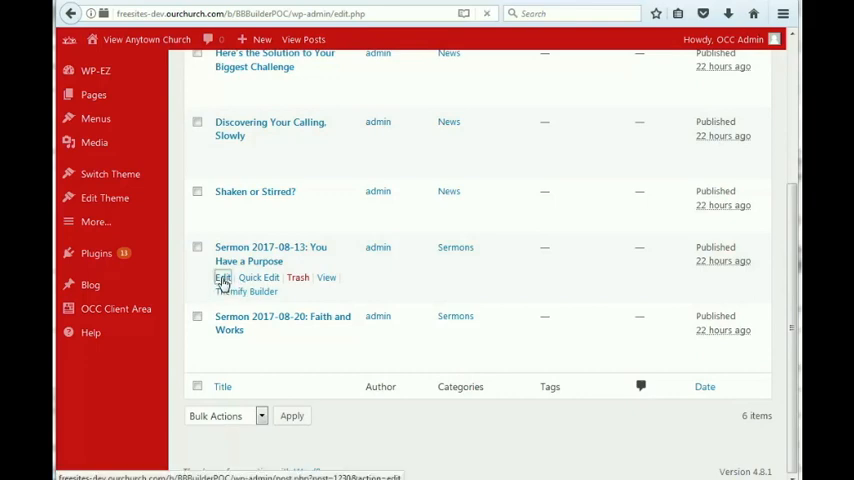
pyautogui.click(222, 277)
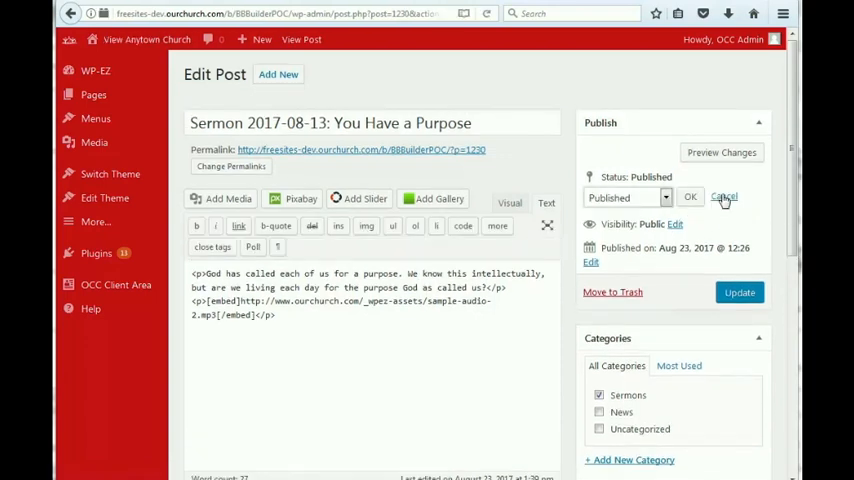
pyautogui.click(628, 197)
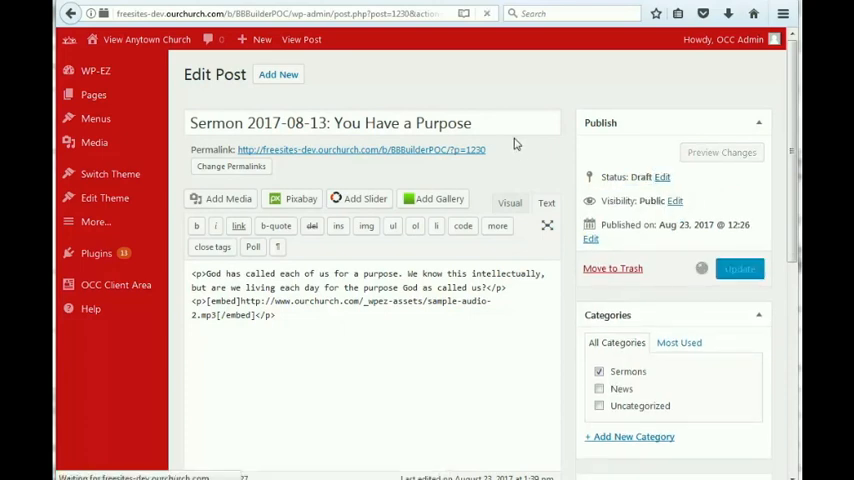
pyautogui.click(738, 268)
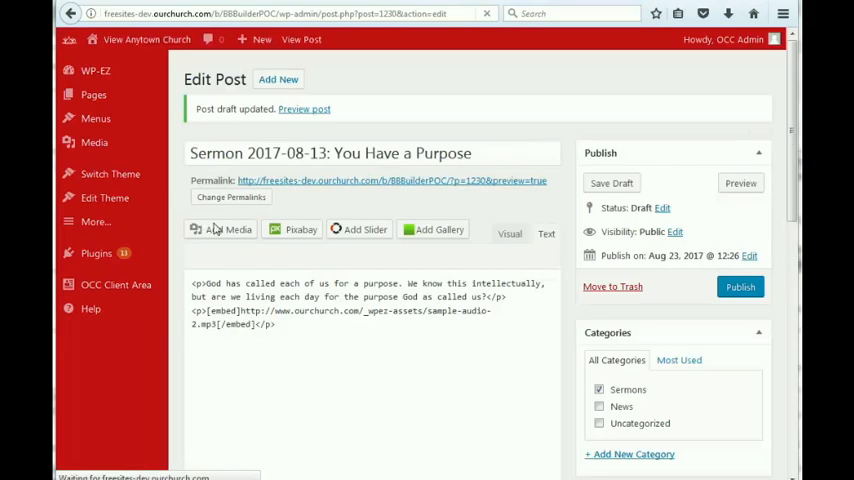
pyautogui.click(95, 221)
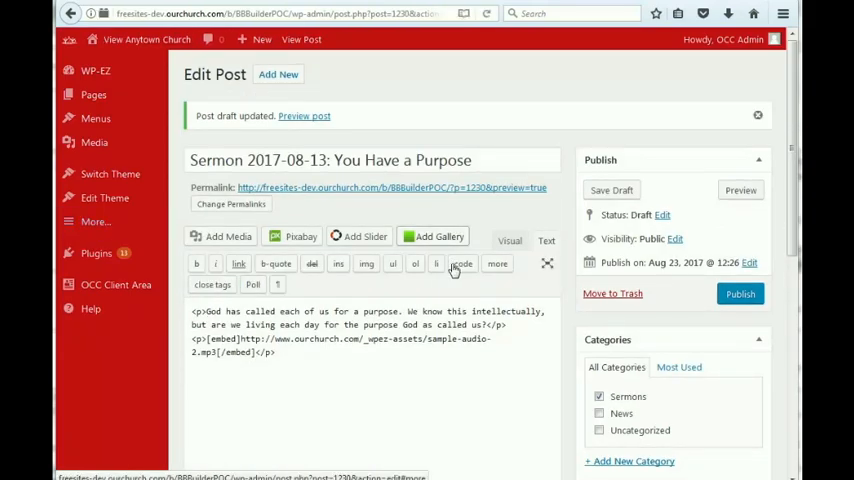
pyautogui.click(95, 221)
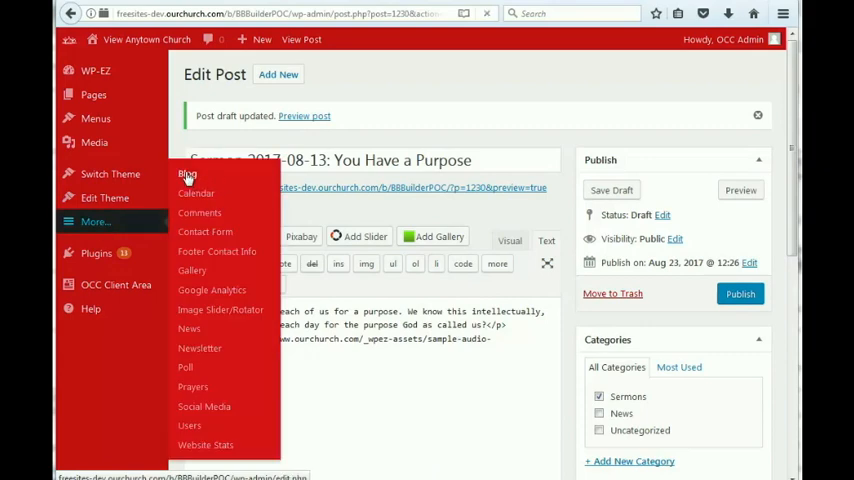
# From the Posts list, set 'Sermon 2017-08-20: Faith and Works' to Draft and update it
pyautogui.click(187, 173)
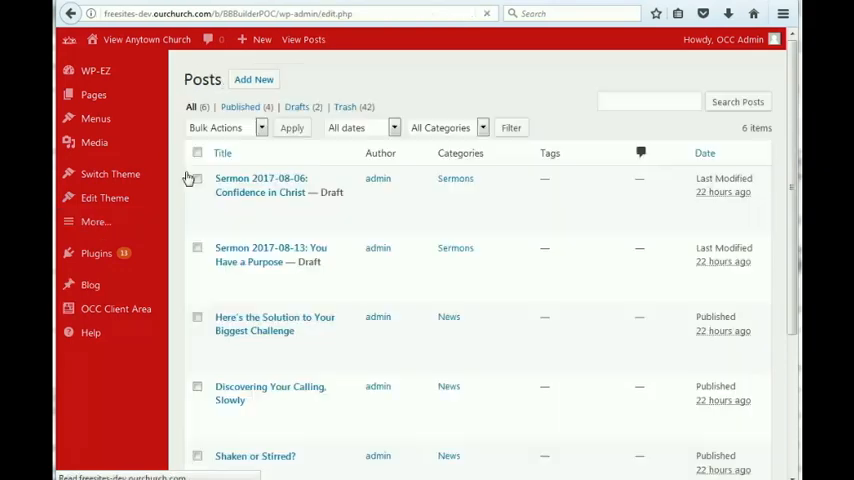
pyautogui.scroll(-3)
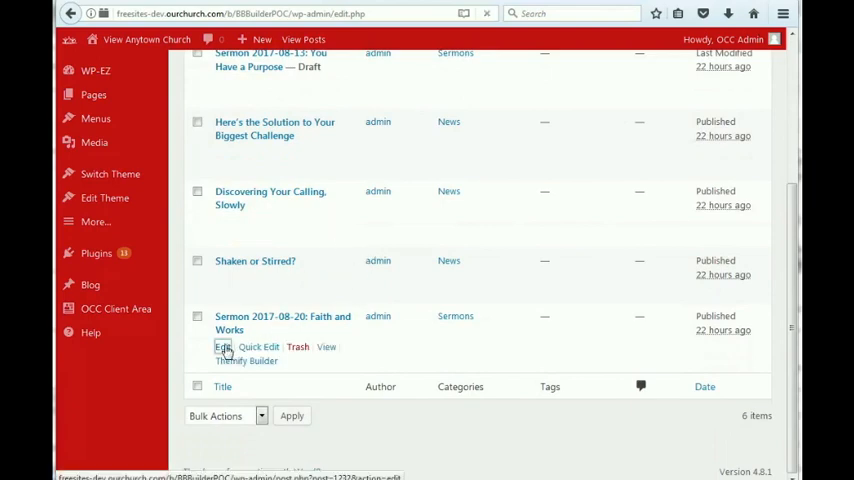
pyautogui.click(222, 347)
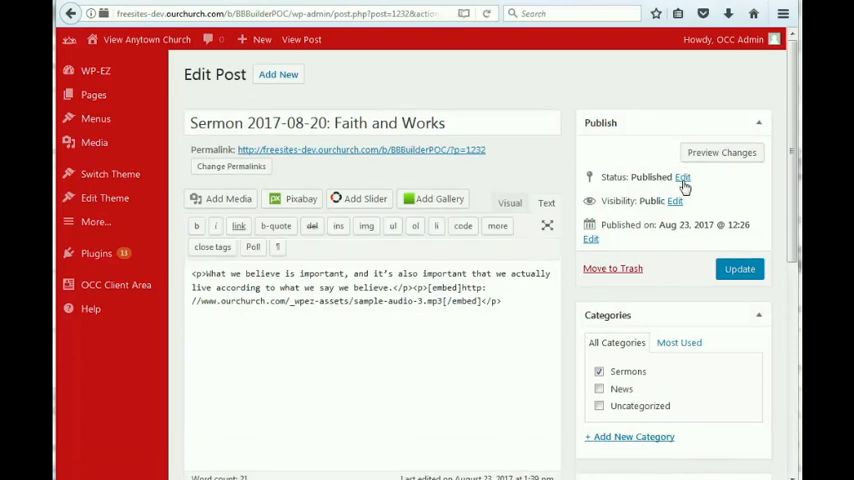
pyautogui.click(682, 177)
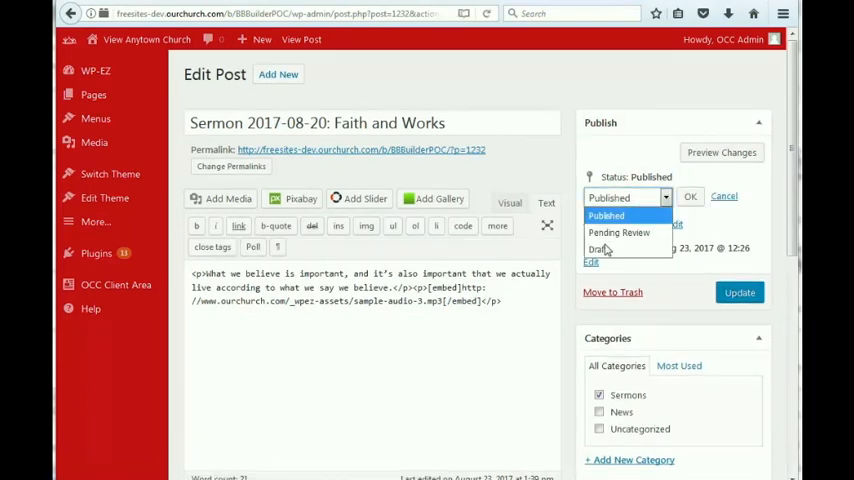
pyautogui.click(597, 249)
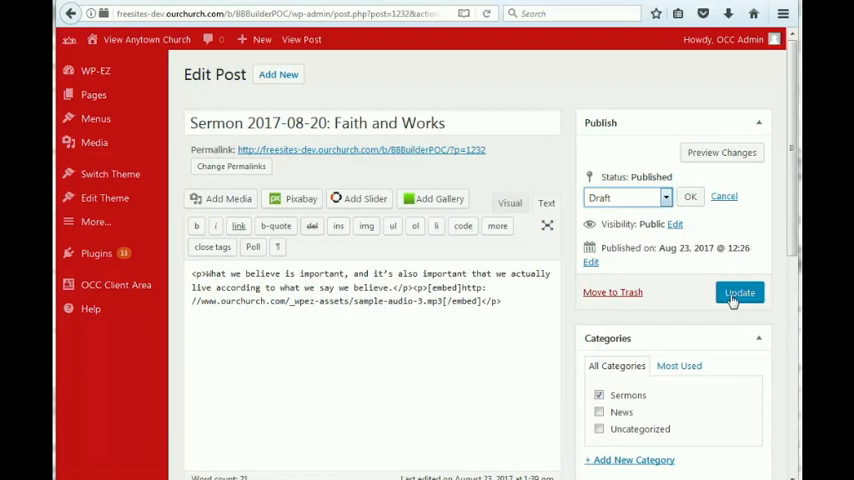
pyautogui.click(739, 292)
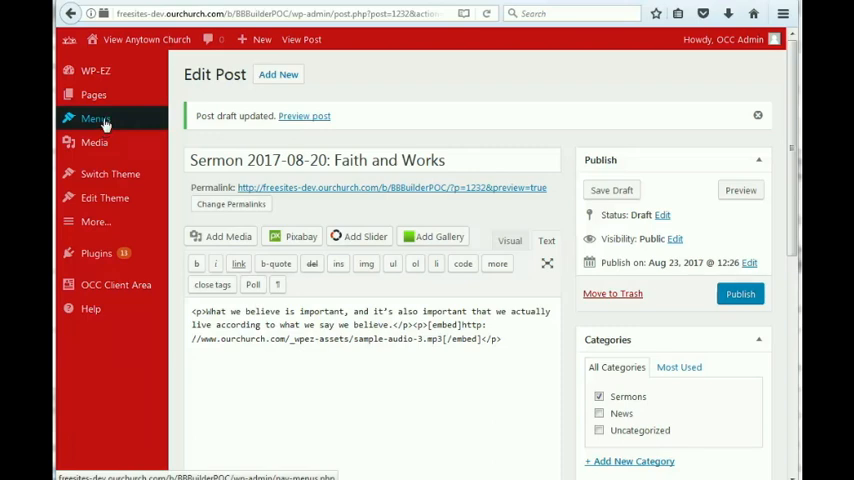
# Load the dragon-drop-church menu in Menus and expand its Sermons custom link
pyautogui.click(95, 118)
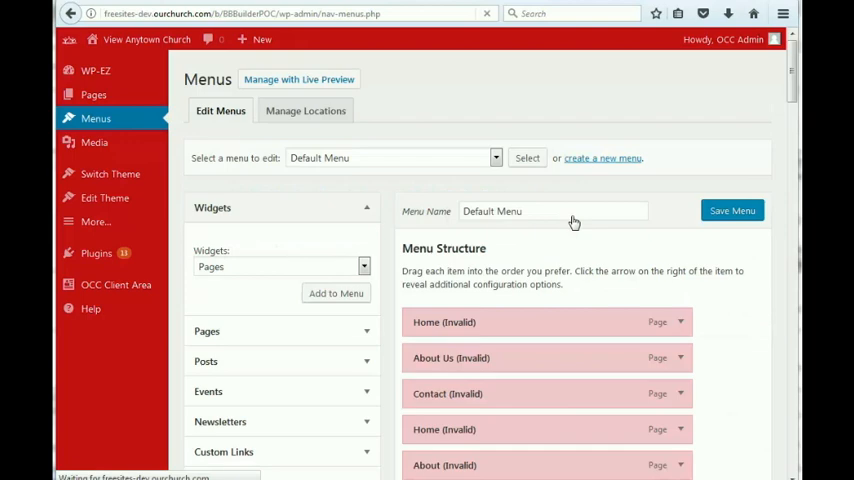
pyautogui.click(393, 158)
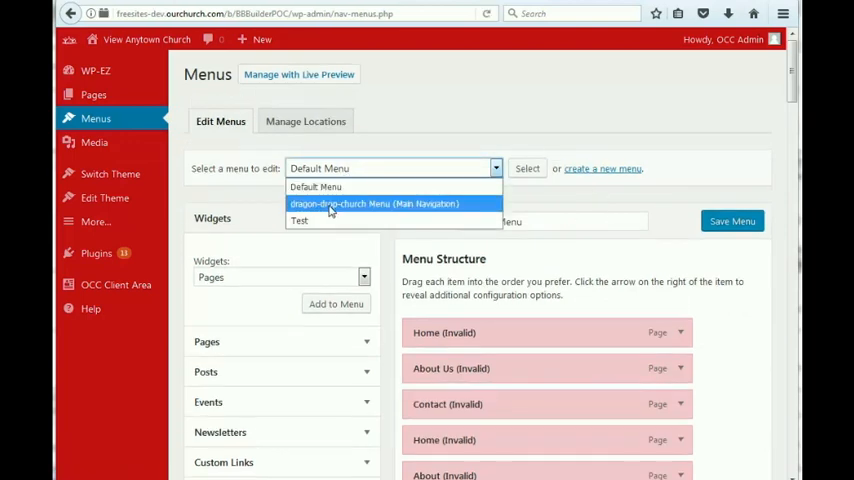
pyautogui.click(375, 204)
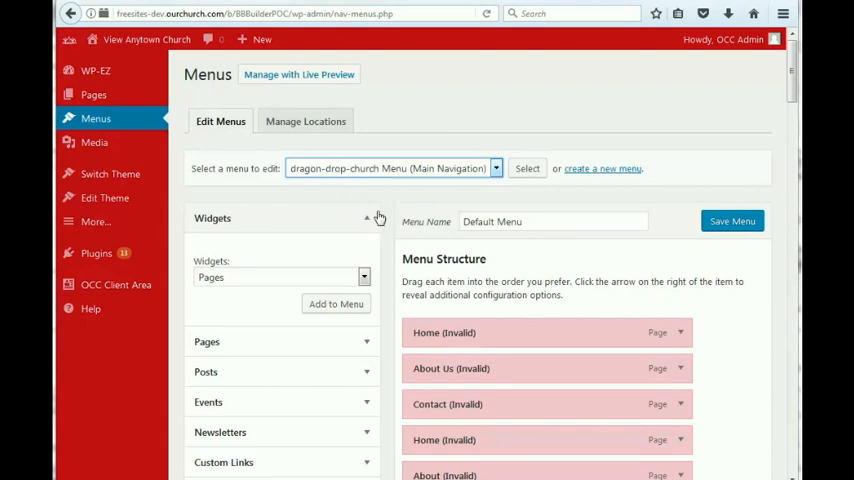
pyautogui.click(527, 168)
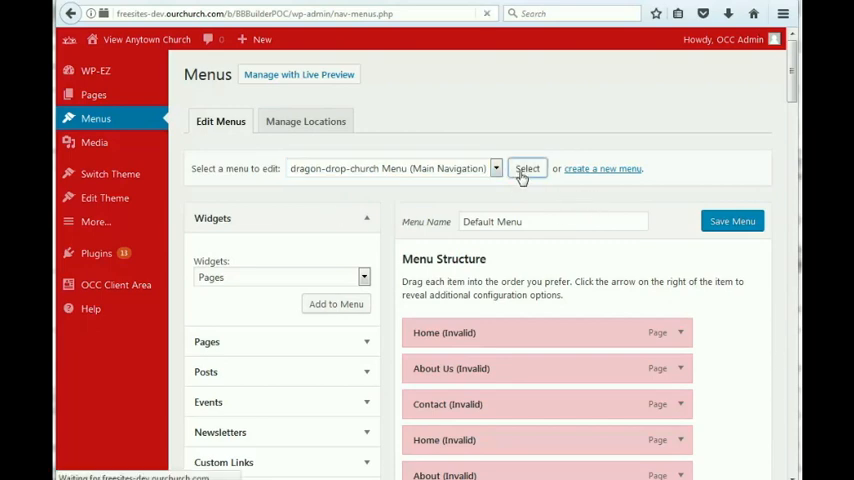
pyautogui.click(527, 168)
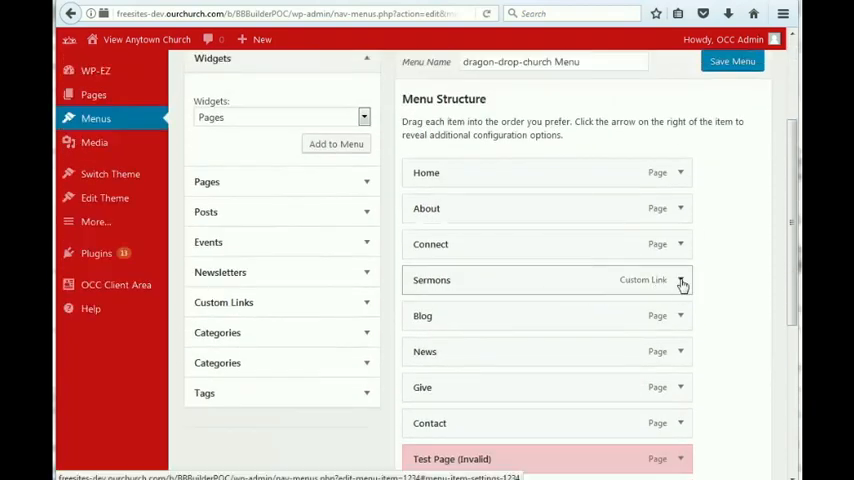
pyautogui.click(680, 280)
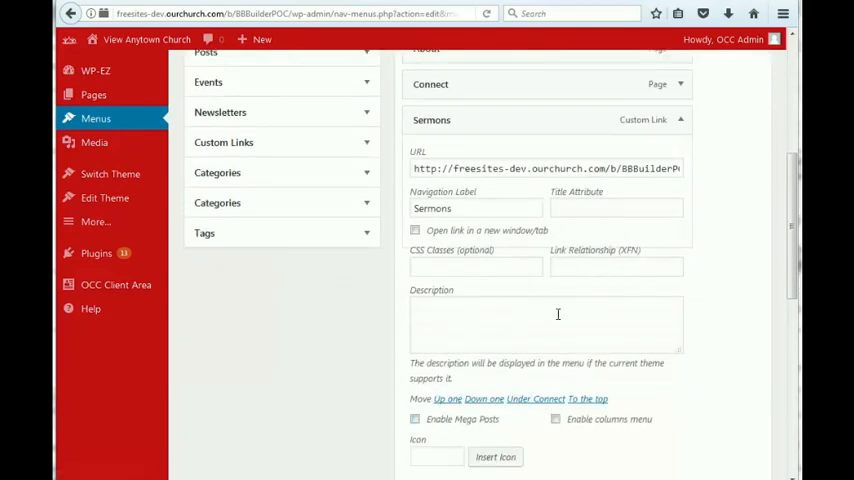
pyautogui.scroll(-3)
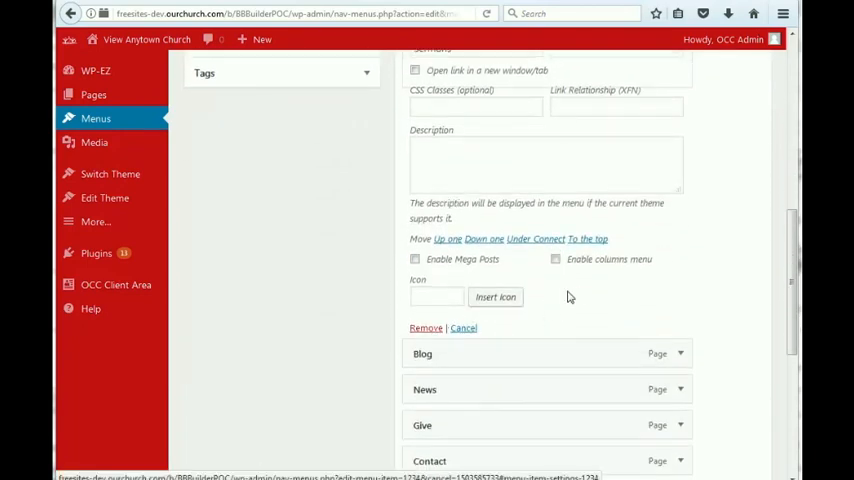
pyautogui.scroll(3)
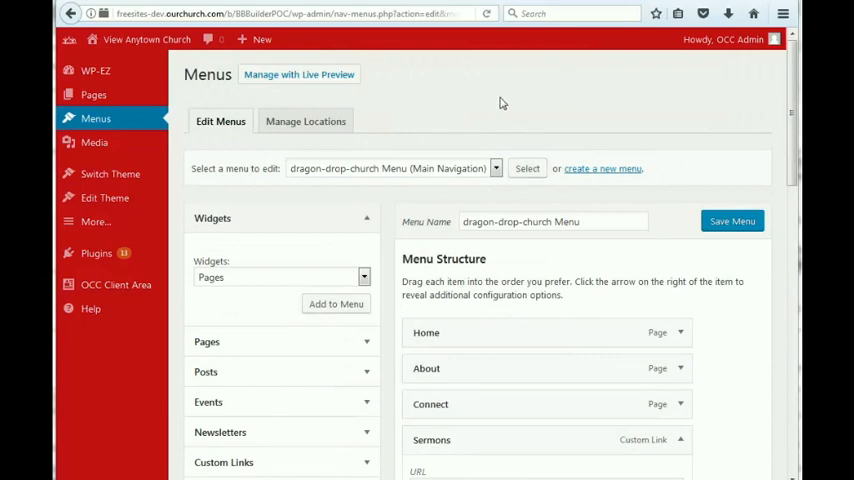
# Return to the Posts list via More > Blog to see all three sermons as drafts
pyautogui.click(92, 221)
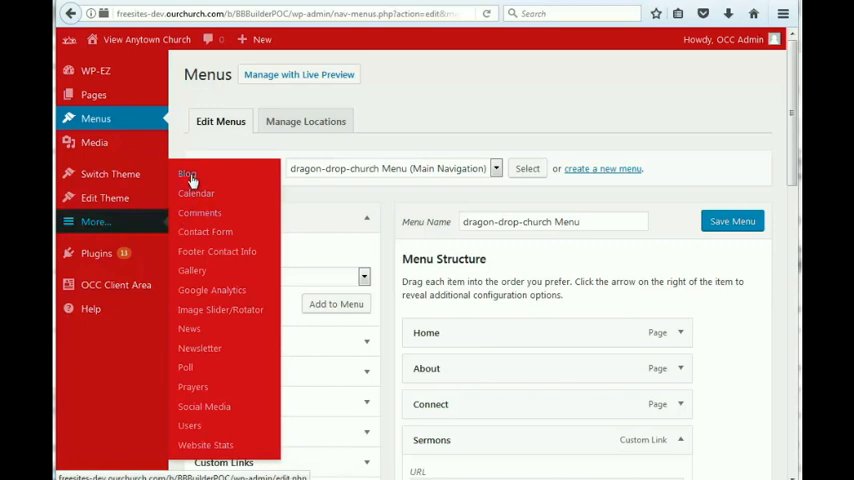
pyautogui.click(188, 175)
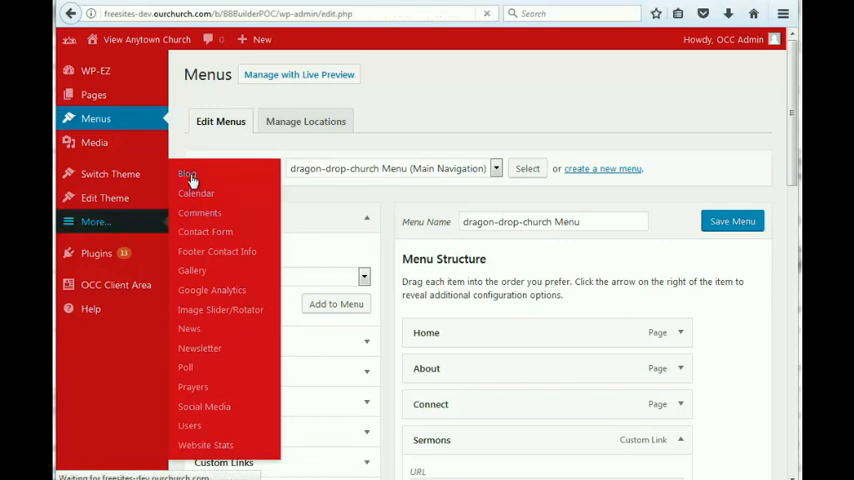
pyautogui.click(186, 174)
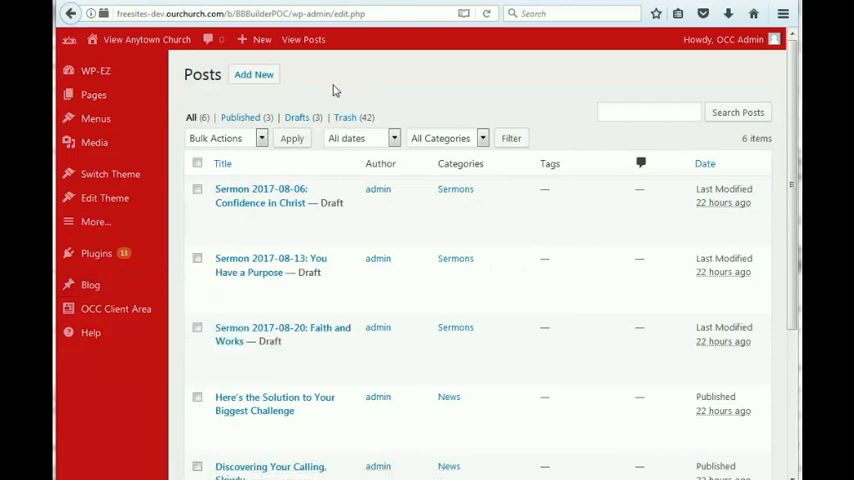
pyautogui.click(262, 39)
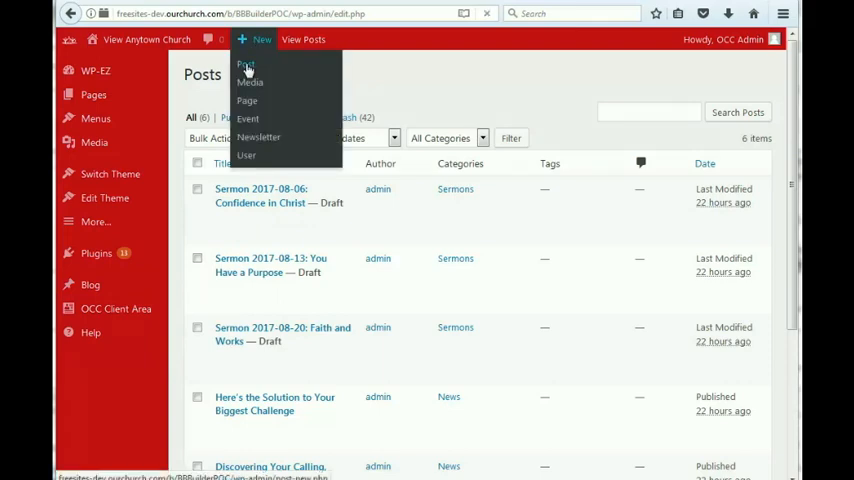
# Start a new post titled '2017-08-24: Faith'
pyautogui.click(246, 66)
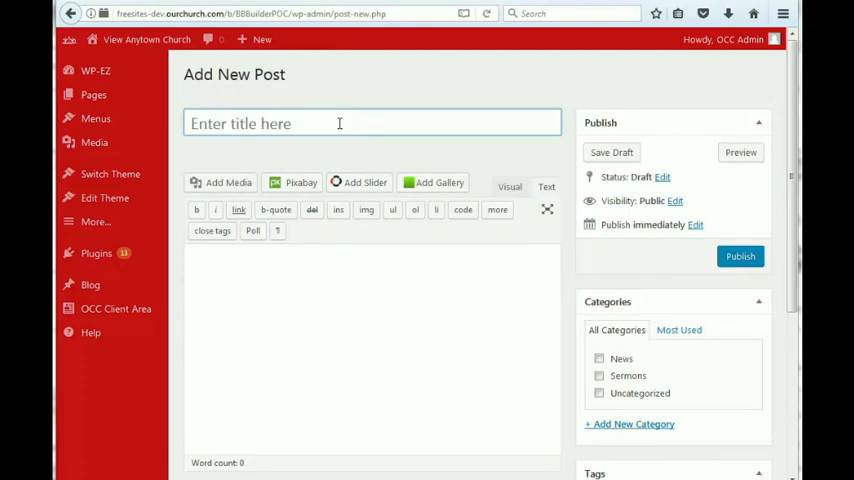
pyautogui.write('2017-')
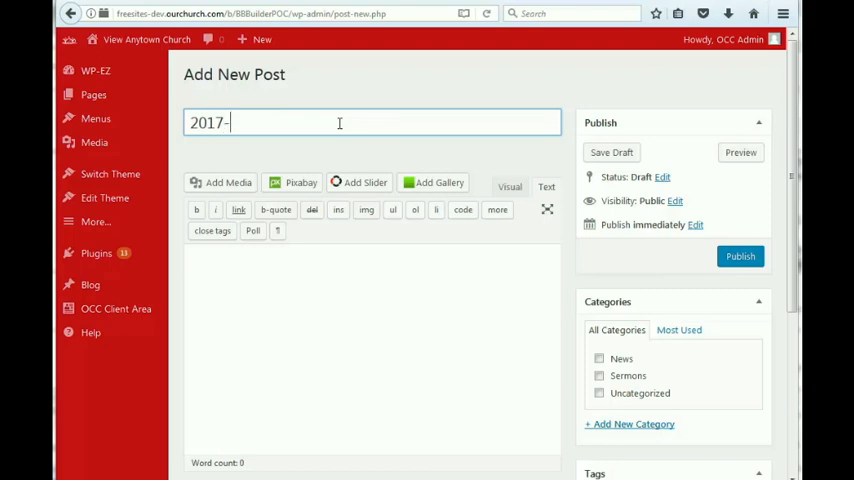
pyautogui.write('08')
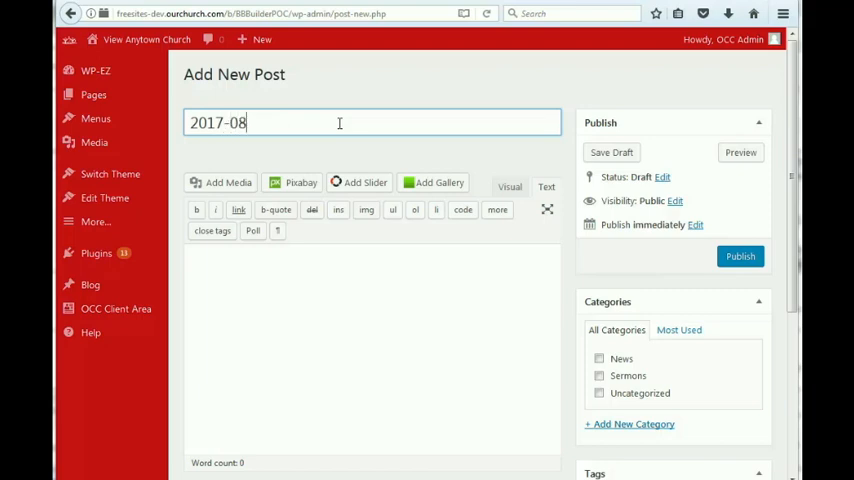
pyautogui.write('-24')
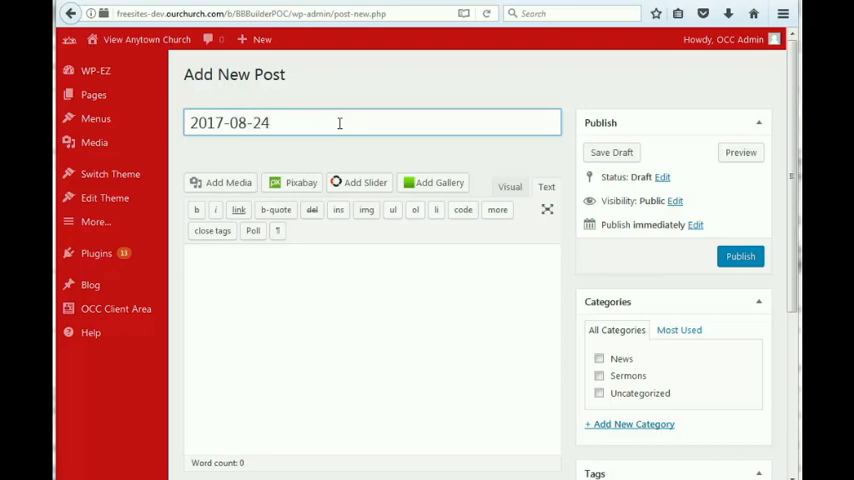
pyautogui.write(': Fa')
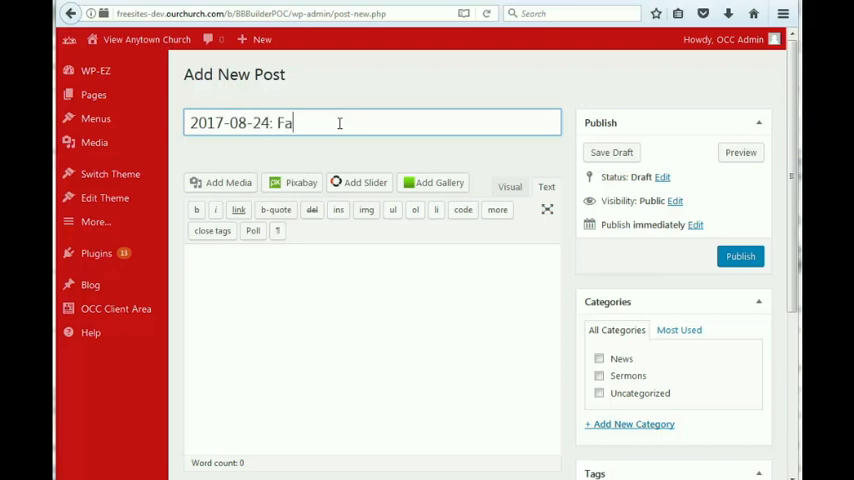
pyautogui.write('ith')
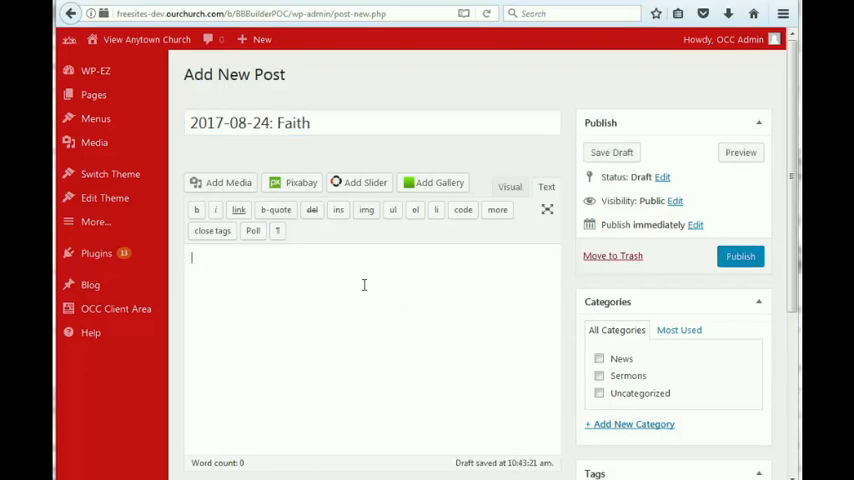
# Write the body text 'Sunday's message about faith'
pyautogui.write('Sunday')
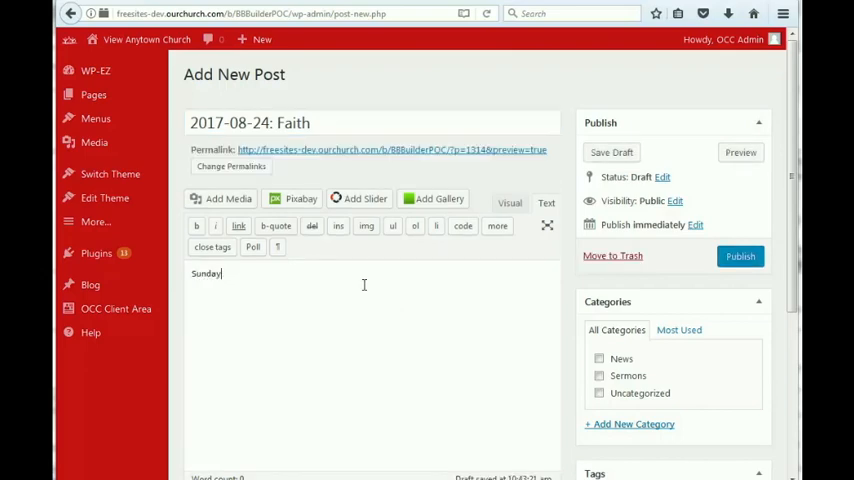
pyautogui.write("'s message about fai")
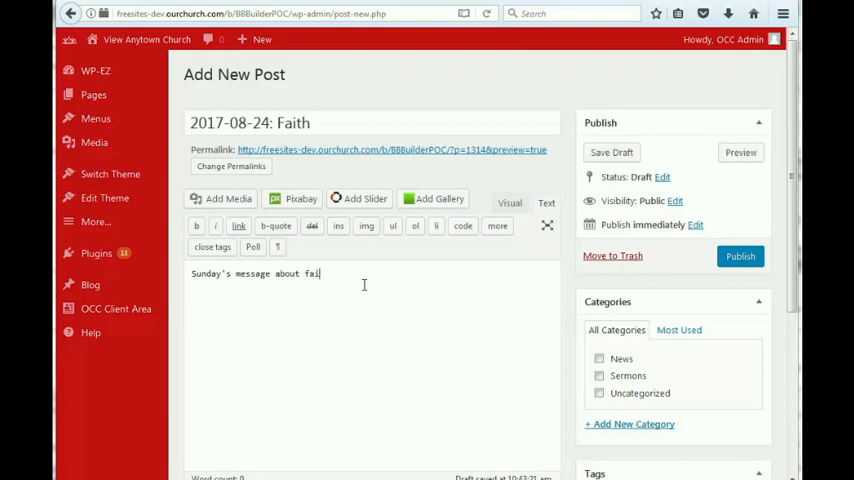
pyautogui.write('th')
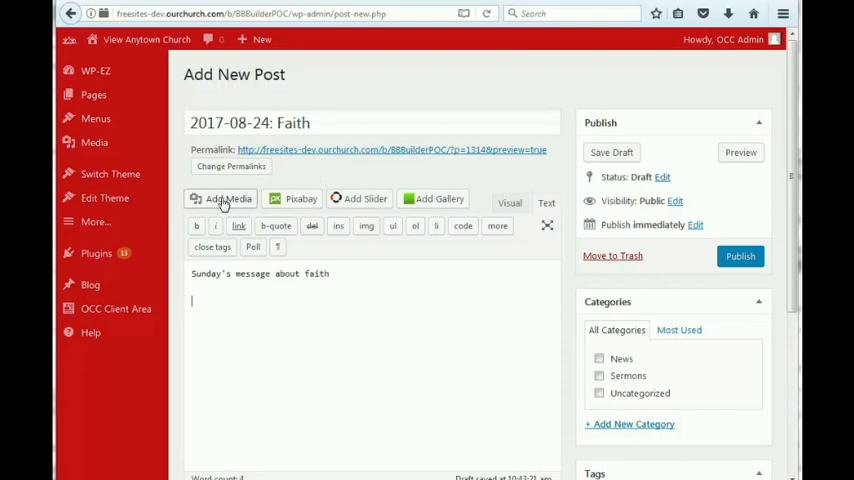
# Insert sample-sermon-segment1.mp3 from the Media Library into the post body
pyautogui.click(221, 198)
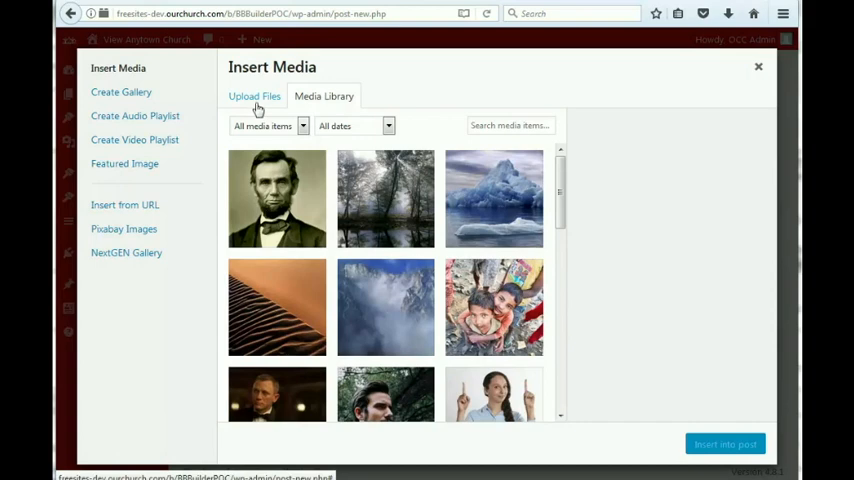
pyautogui.click(254, 96)
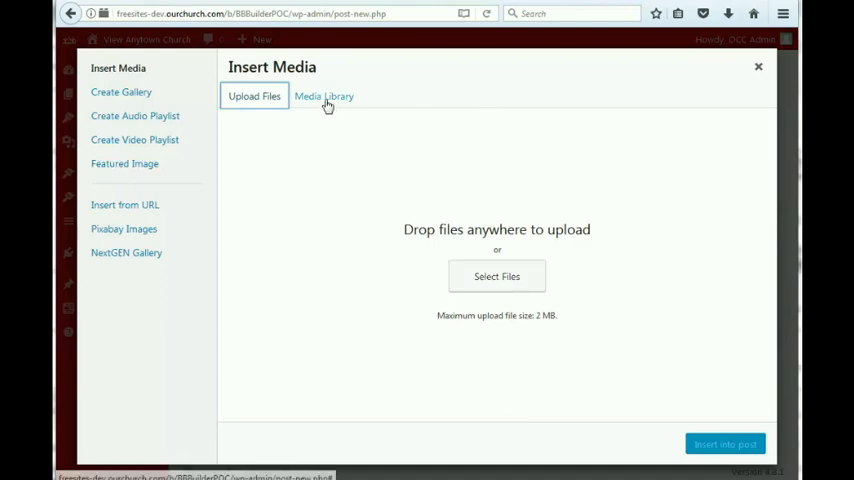
pyautogui.click(324, 96)
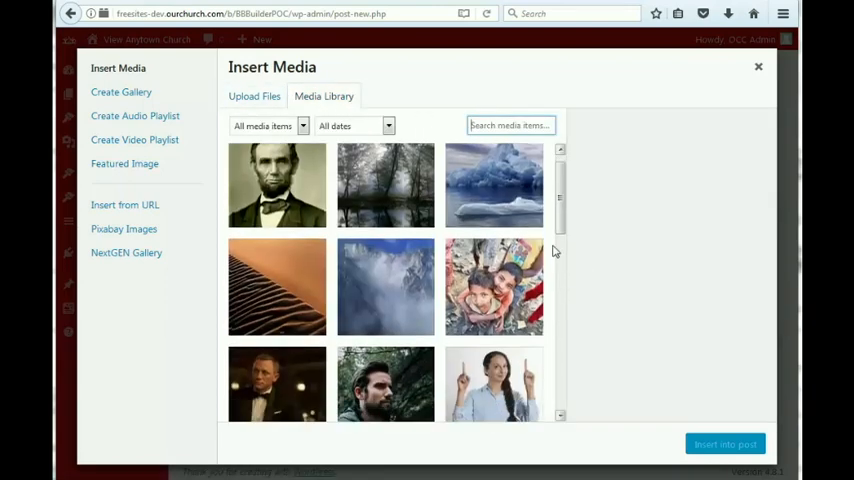
pyautogui.scroll(-3)
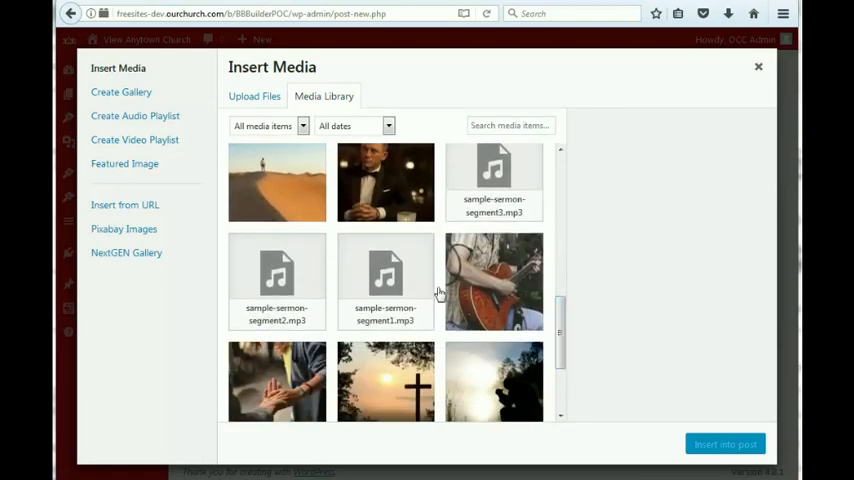
pyautogui.click(385, 281)
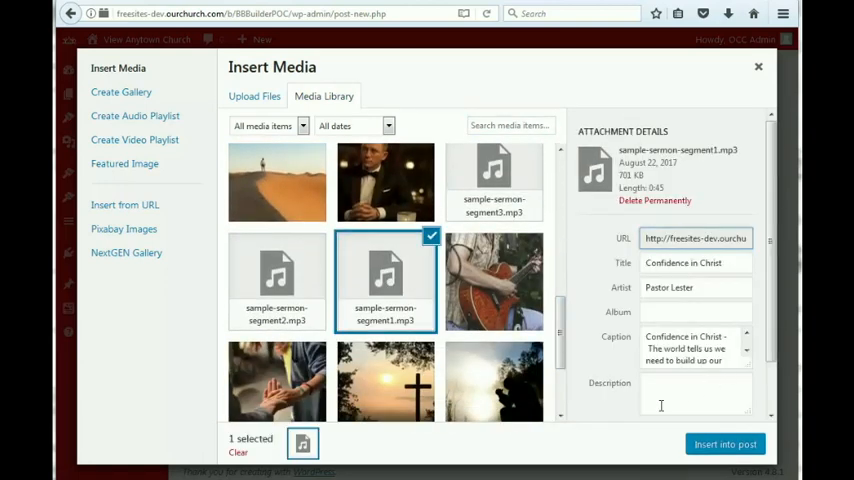
pyautogui.click(725, 443)
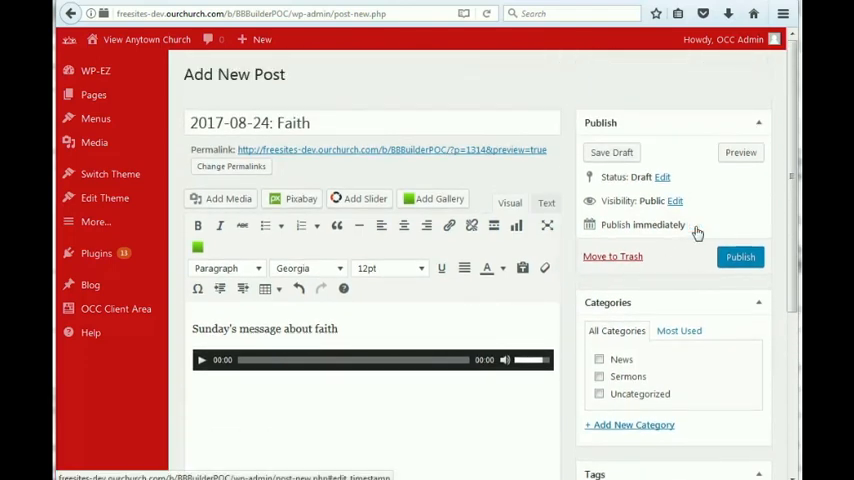
# Change the publish date to Aug 20, 2017 at 10:00
pyautogui.click(697, 224)
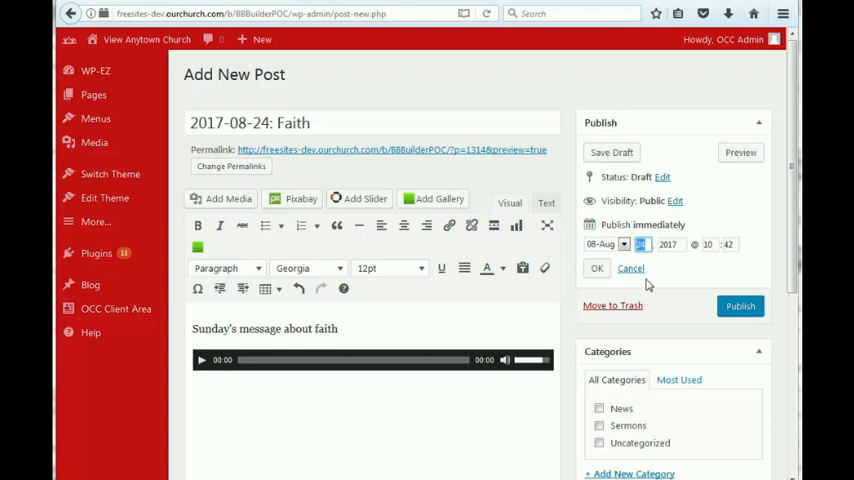
pyautogui.moveTo(666, 280)
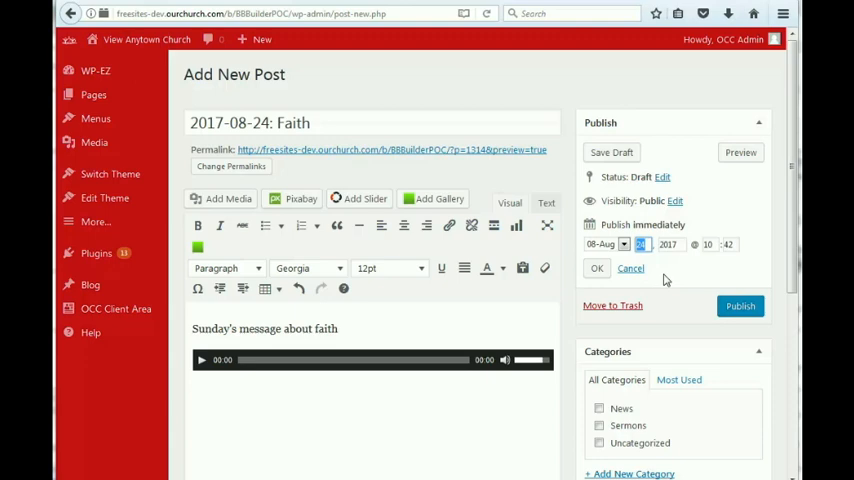
pyautogui.click(709, 244)
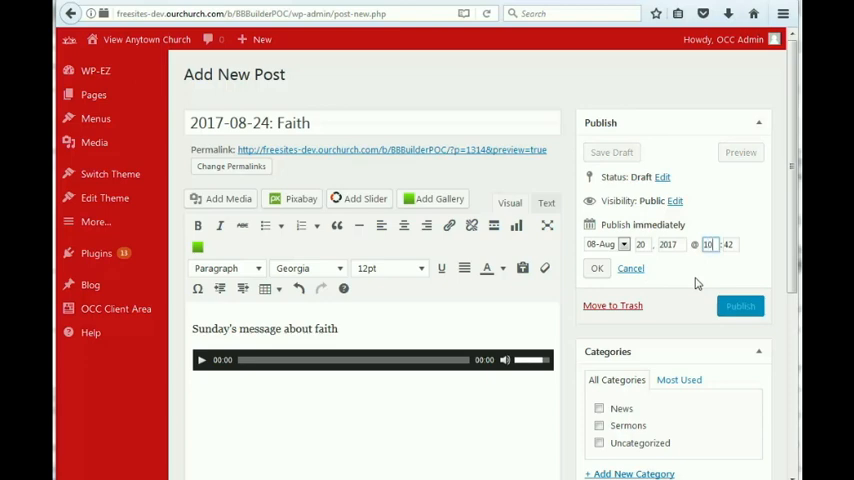
pyautogui.click(728, 244)
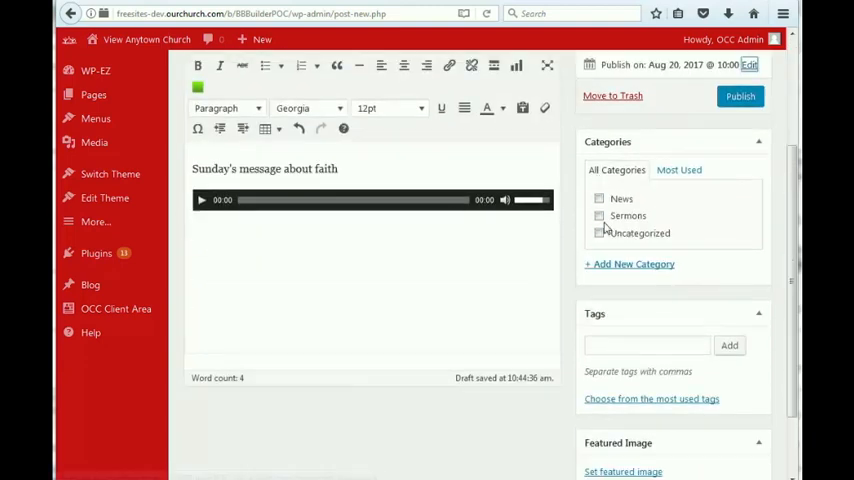
# Tick the Sermons category and add the tags 'faith' and 'Pastor Peabody'
pyautogui.click(599, 216)
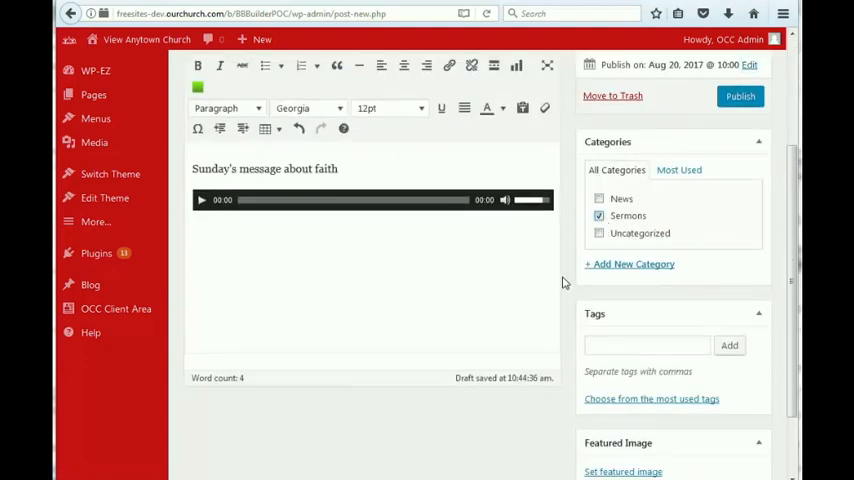
pyautogui.scroll(-3)
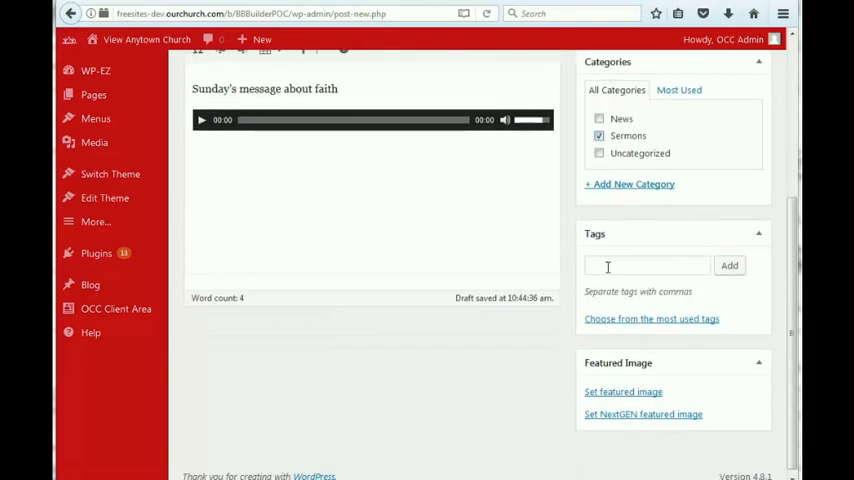
pyautogui.click(647, 265)
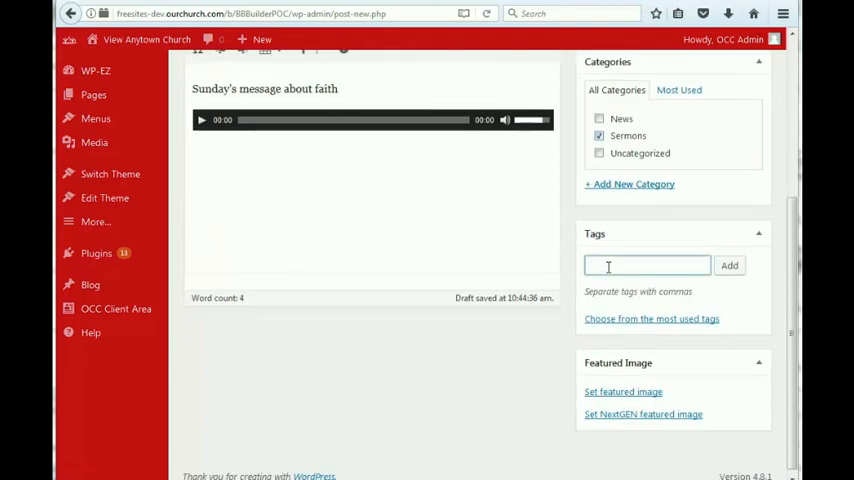
pyautogui.write('faith')
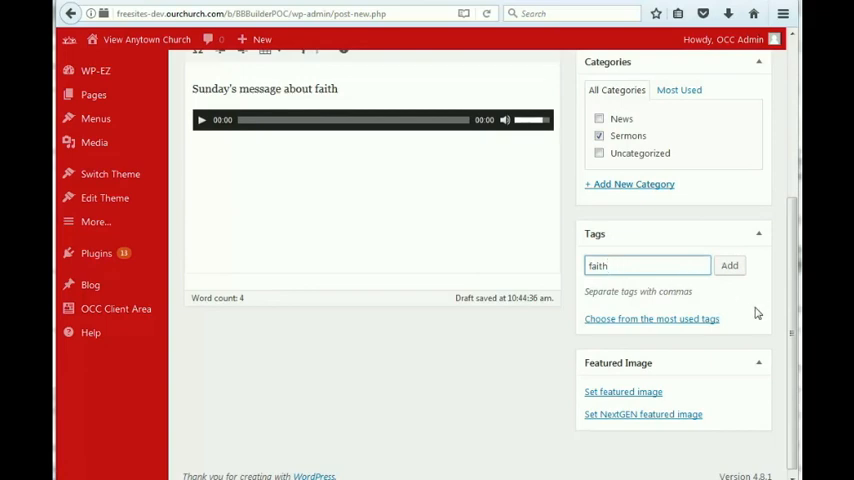
pyautogui.write('. Pastor Peabody')
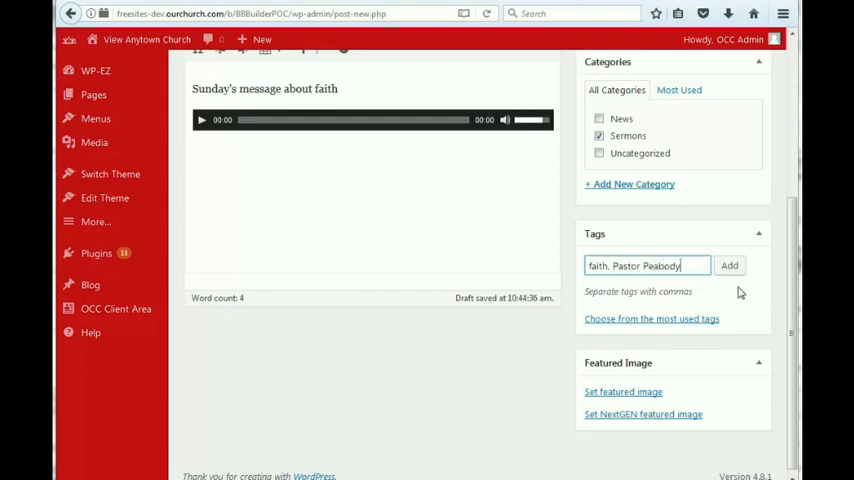
pyautogui.click(729, 265)
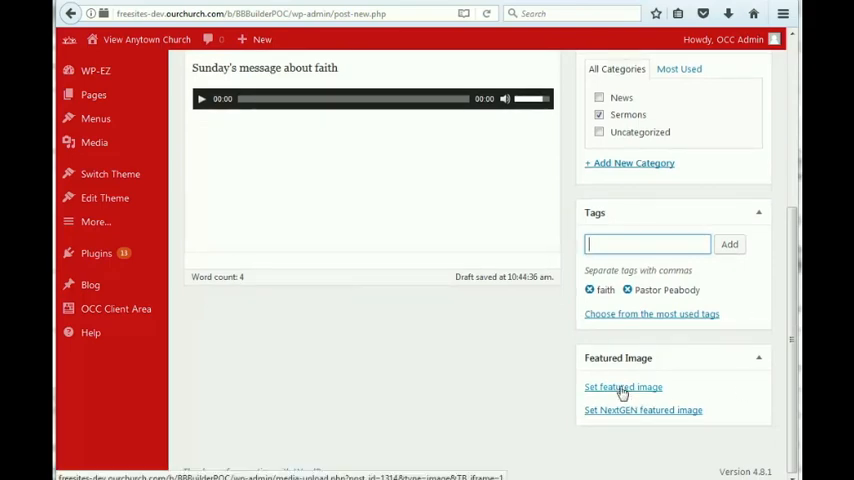
pyautogui.moveTo(640, 400)
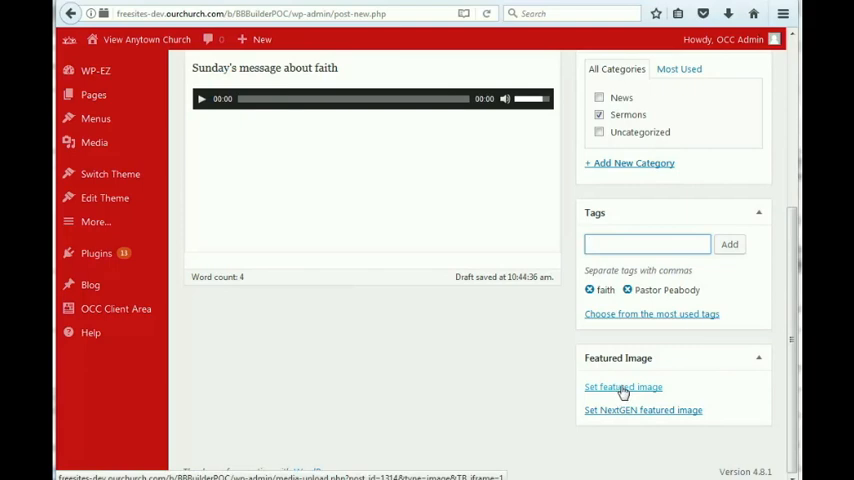
# Pick blogmedia-blog-post-thumbnail-1.jpg (hooded figure on steps) from the Media Library as featured image
pyautogui.click(622, 387)
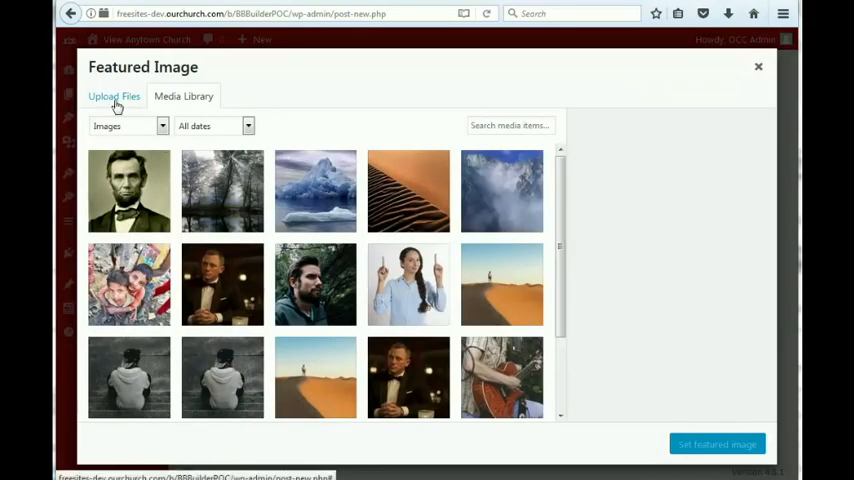
pyautogui.click(114, 96)
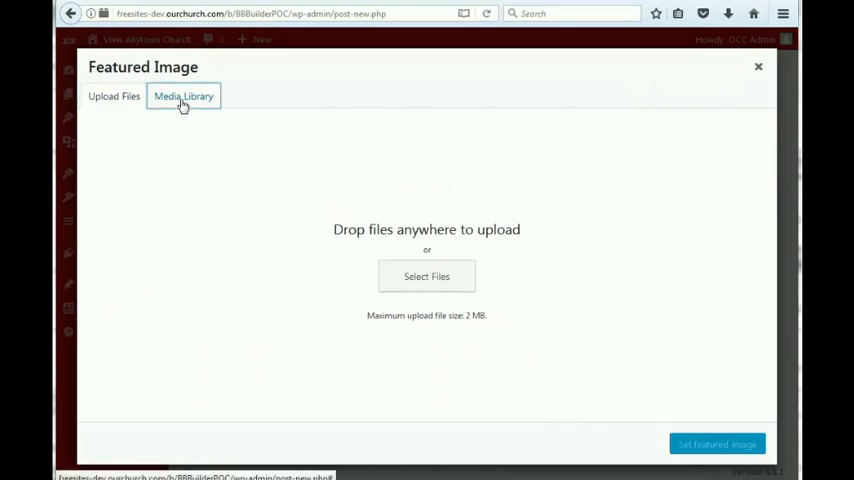
pyautogui.click(183, 96)
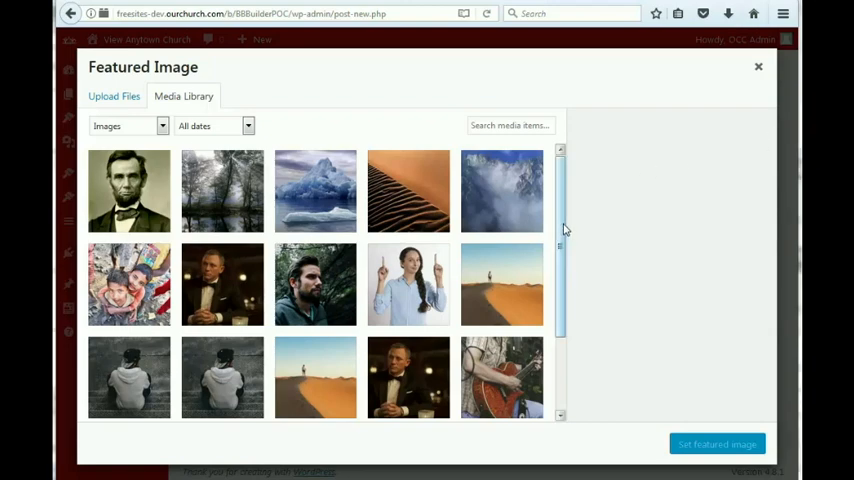
pyautogui.scroll(-3)
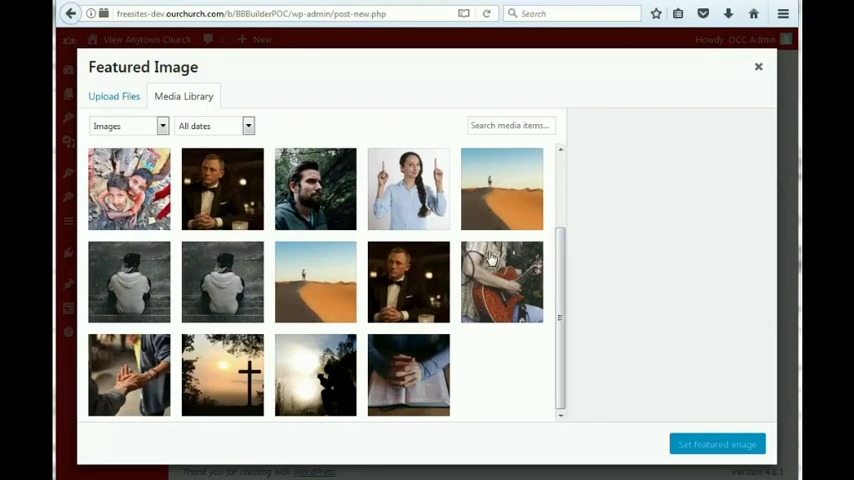
pyautogui.click(129, 281)
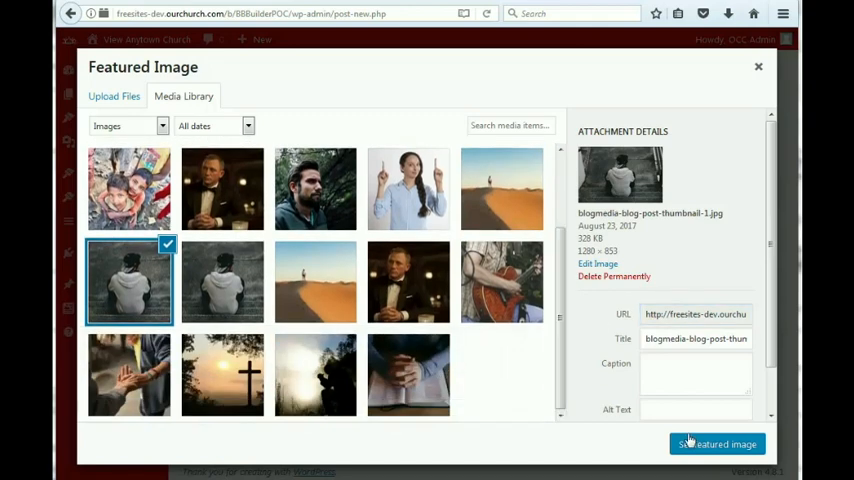
pyautogui.click(716, 443)
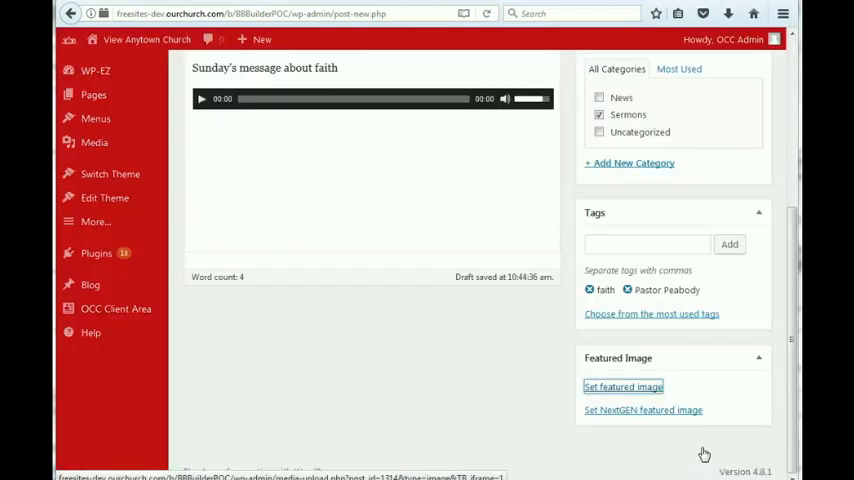
# Publish the '2017-08-24: Faith' post, then reload the live site's Sermons page
pyautogui.click(622, 387)
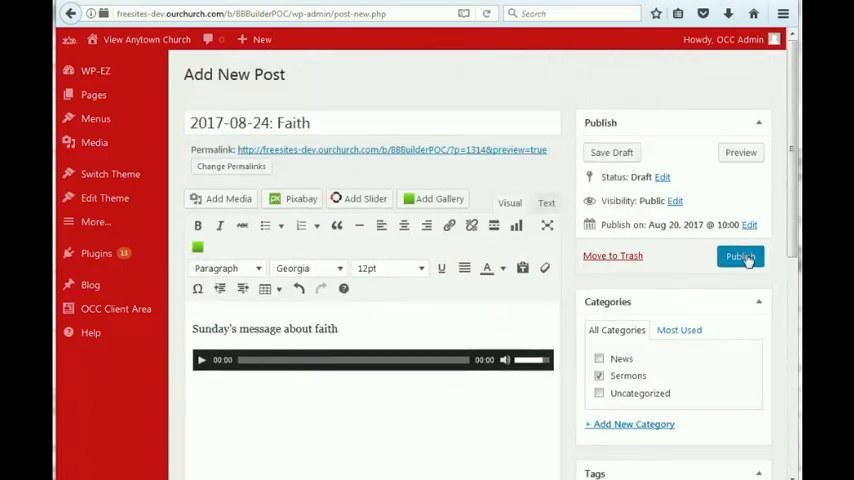
pyautogui.click(740, 256)
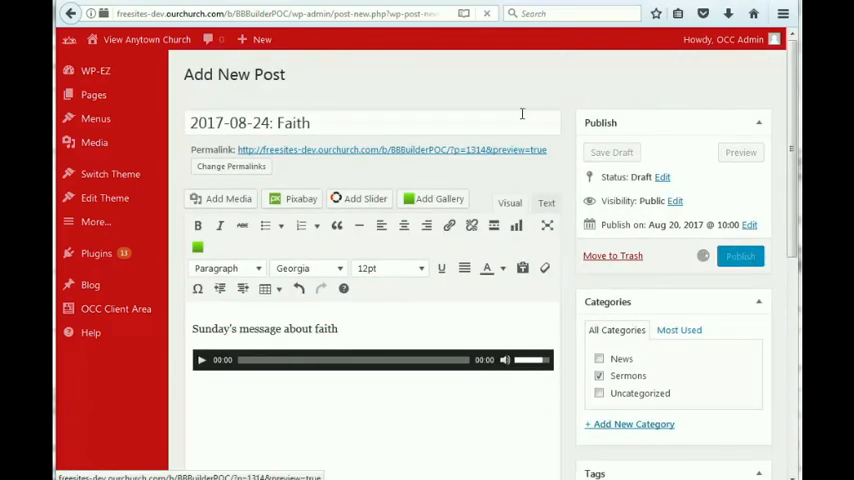
pyautogui.click(740, 256)
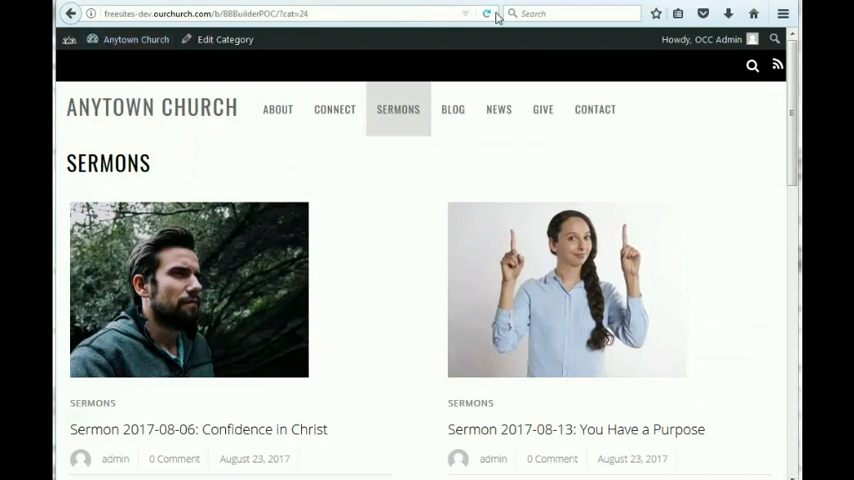
pyautogui.click(487, 13)
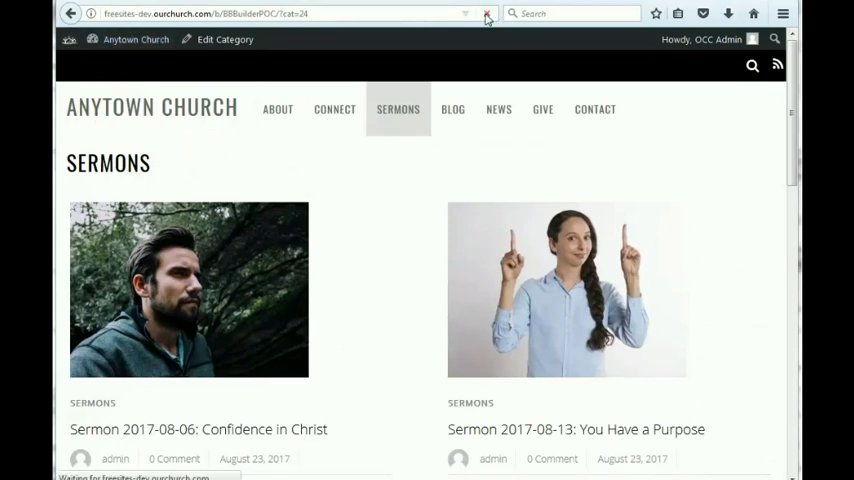